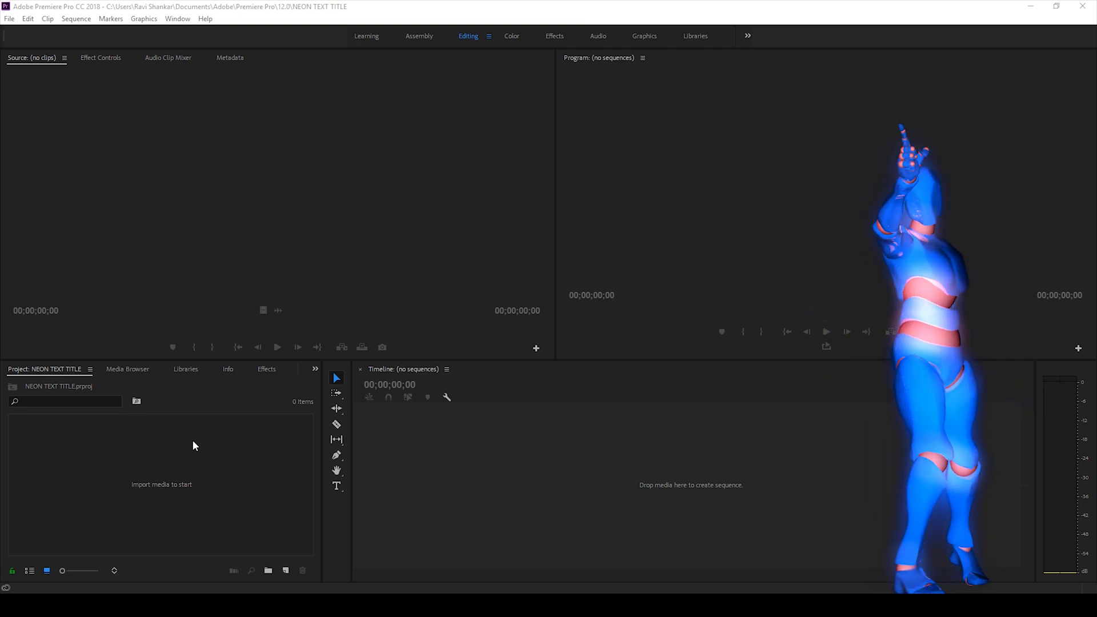
# Step: Create a Black Video item via New Item and drag it onto the timeline to start a sequence
pyautogui.click(336, 486)
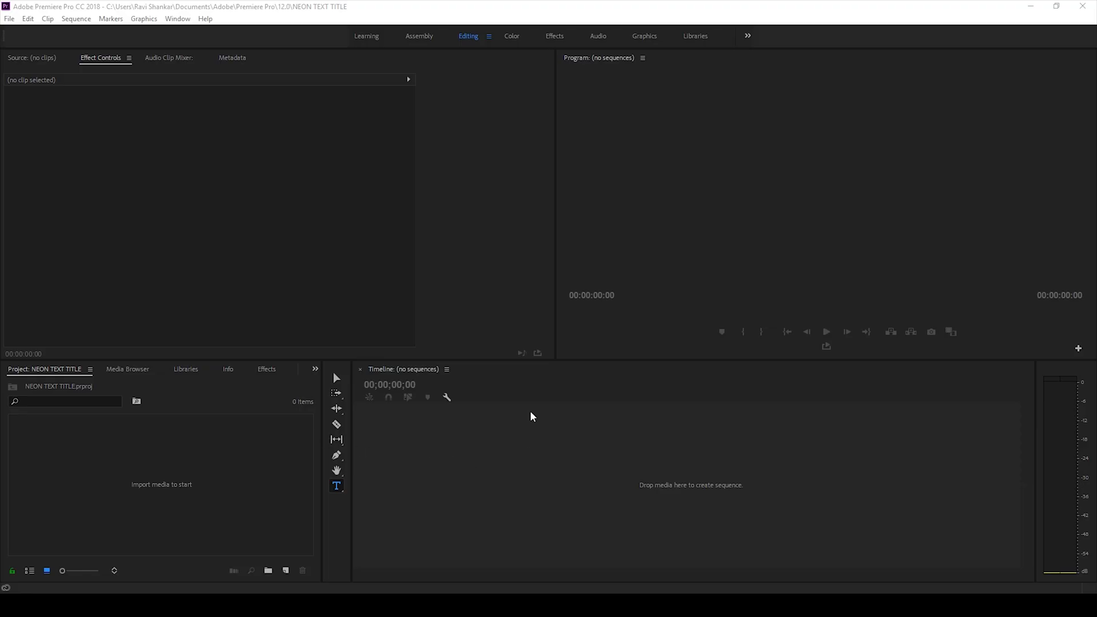
pyautogui.moveTo(129, 472)
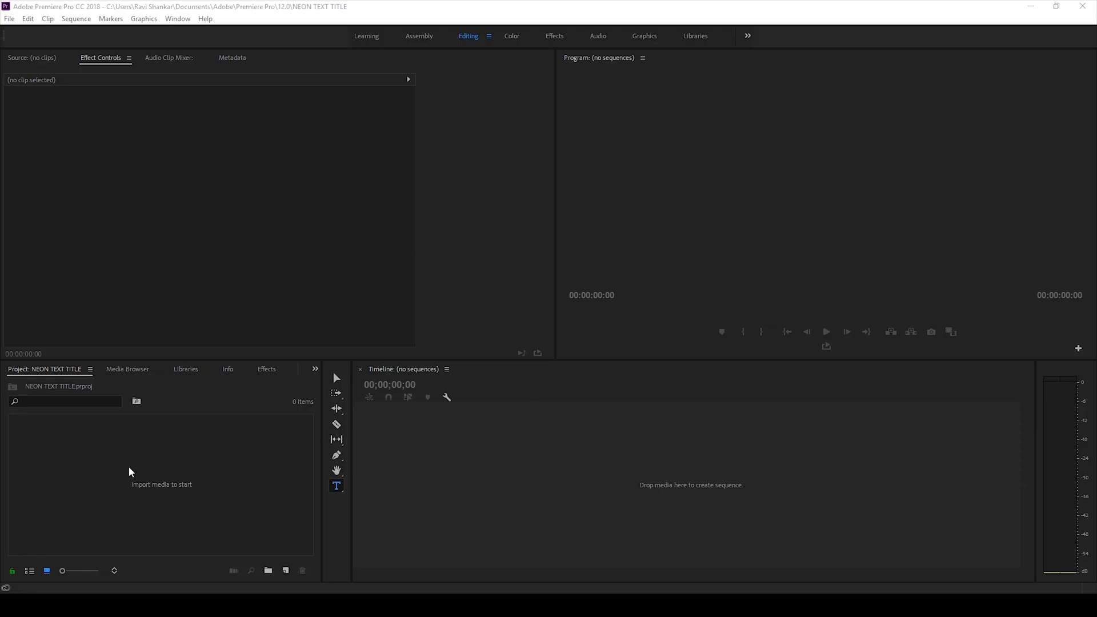
pyautogui.rightClick(129, 472)
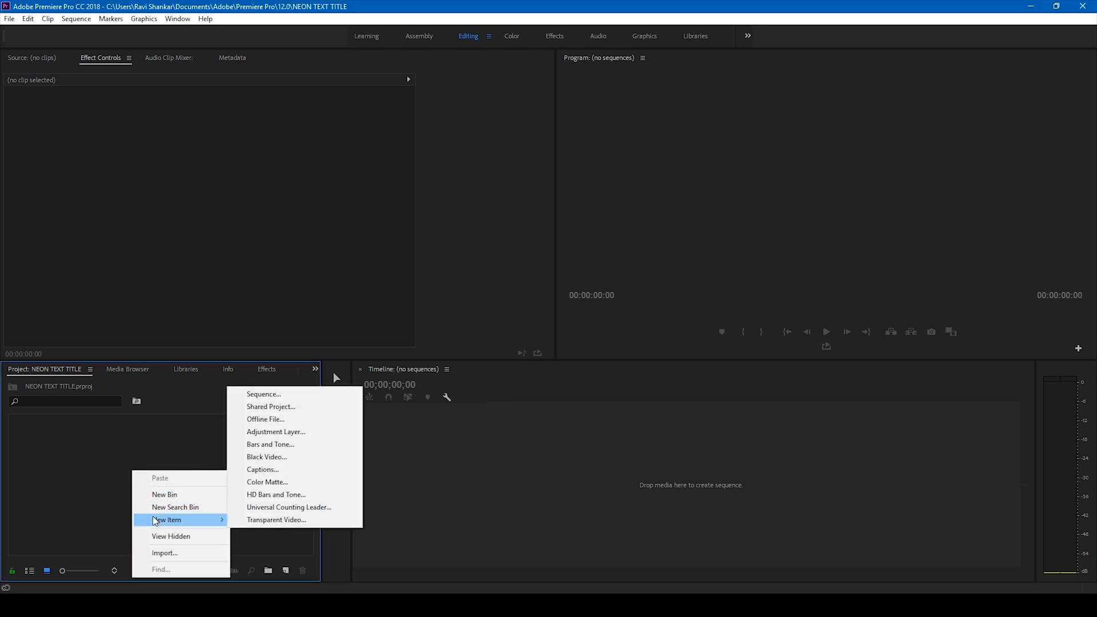
pyautogui.moveTo(266, 457)
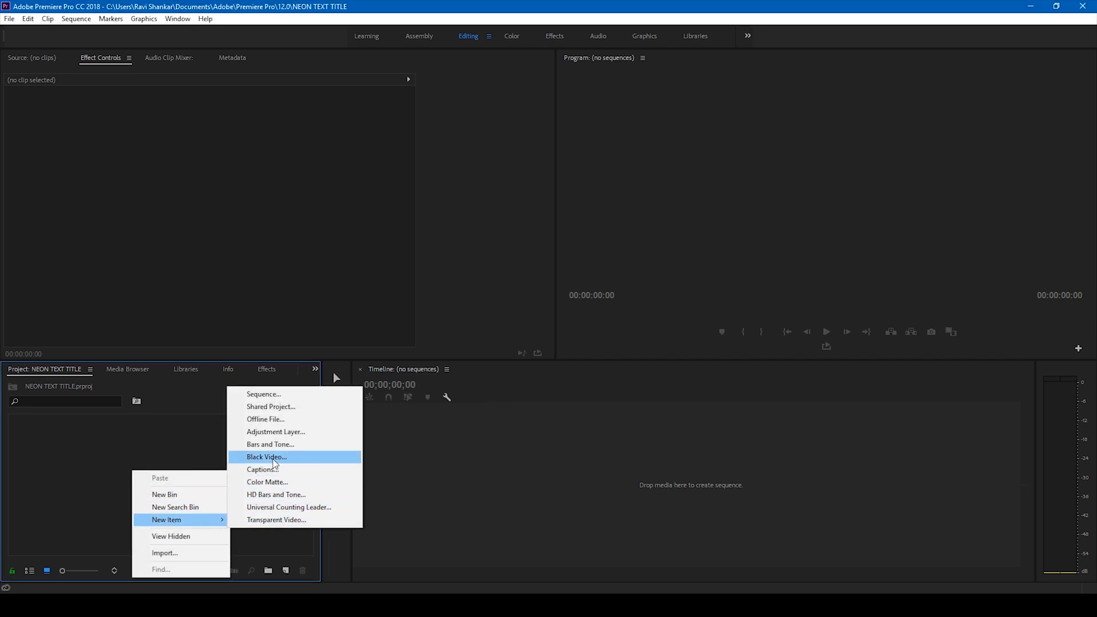
pyautogui.click(265, 457)
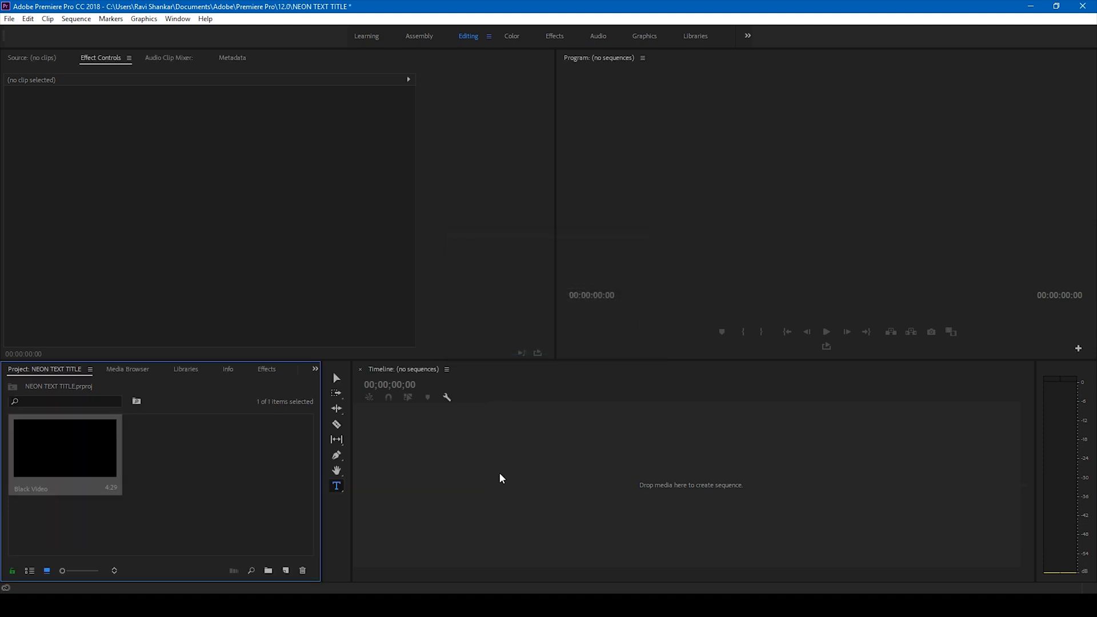
pyautogui.moveTo(32, 459)
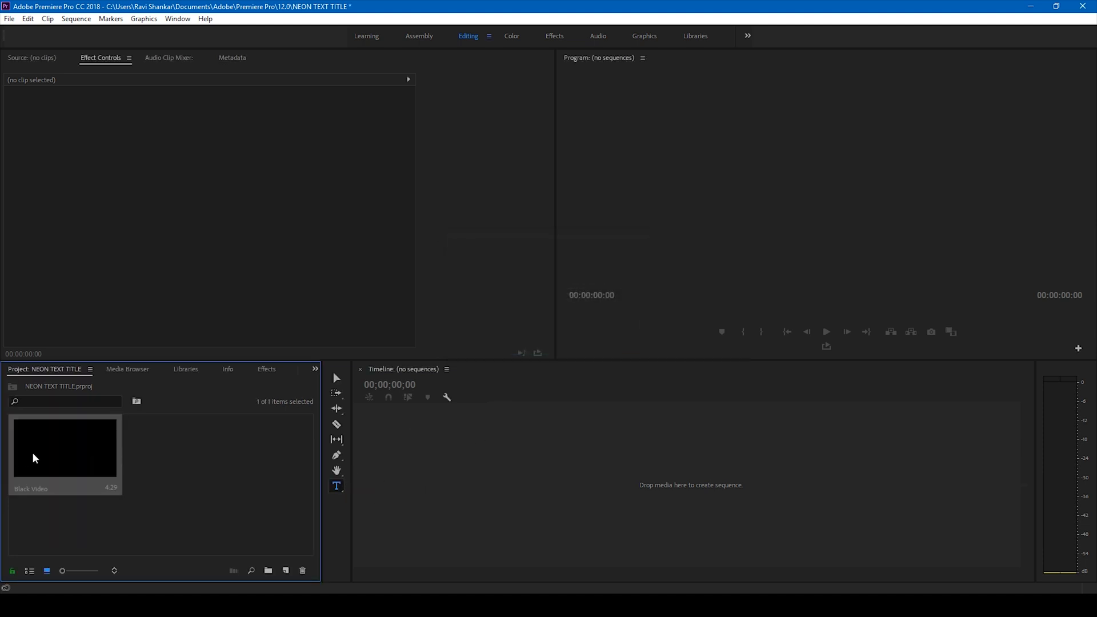
pyautogui.moveTo(379, 474)
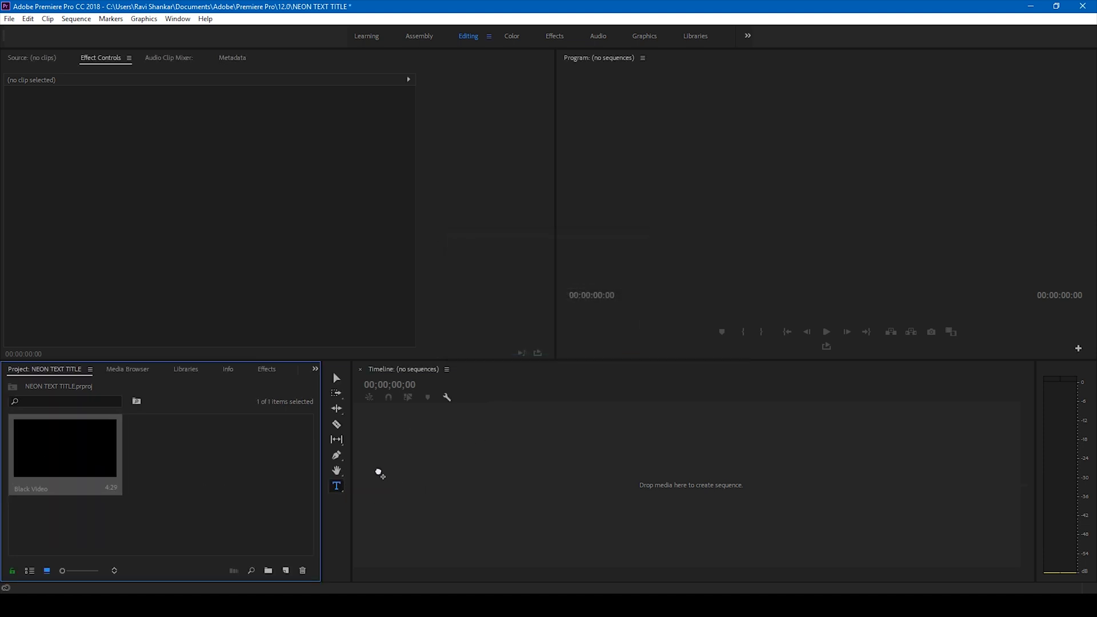
pyautogui.moveTo(64, 448); pyautogui.dragTo(607, 475)
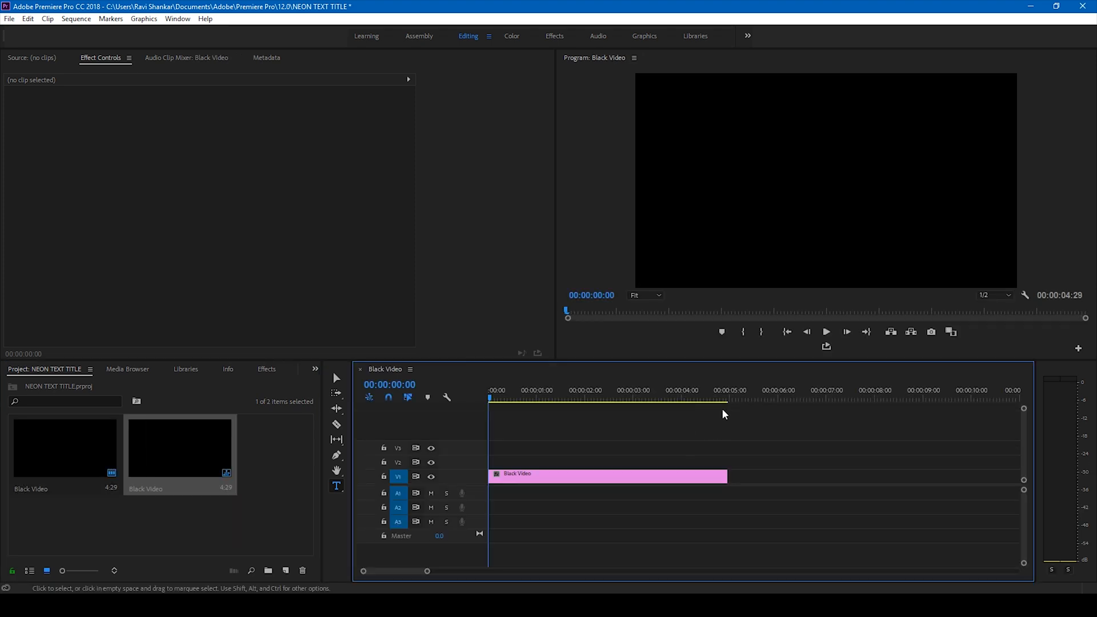
pyautogui.moveTo(587, 385)
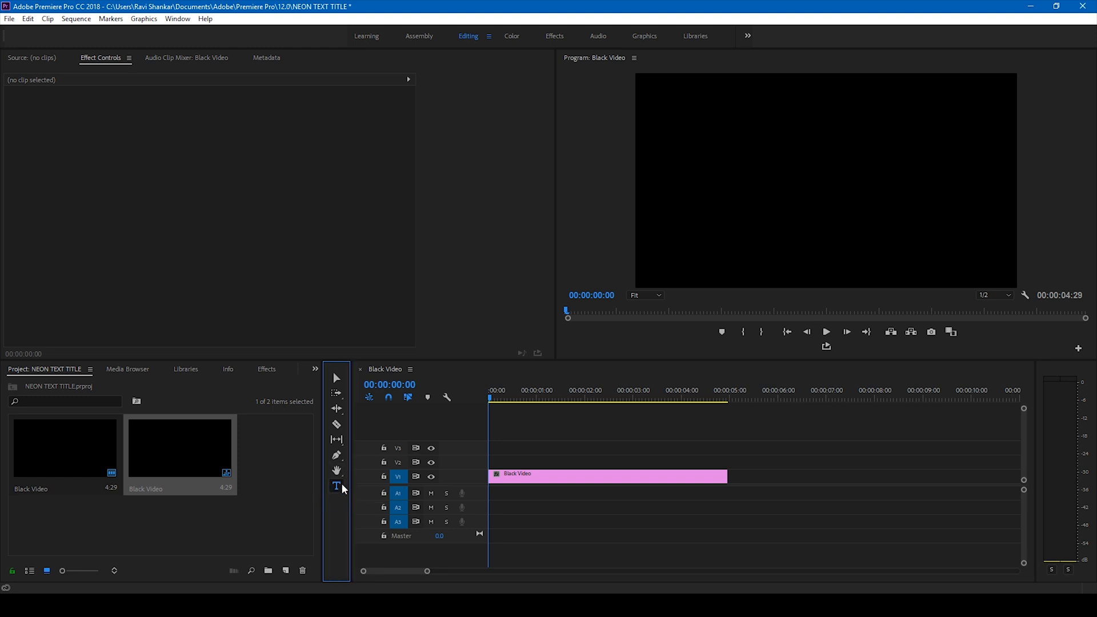
# Step: With the Type tool, write 'NEON' and 'TEXT' on two lines and select the whole title
pyautogui.click(336, 484)
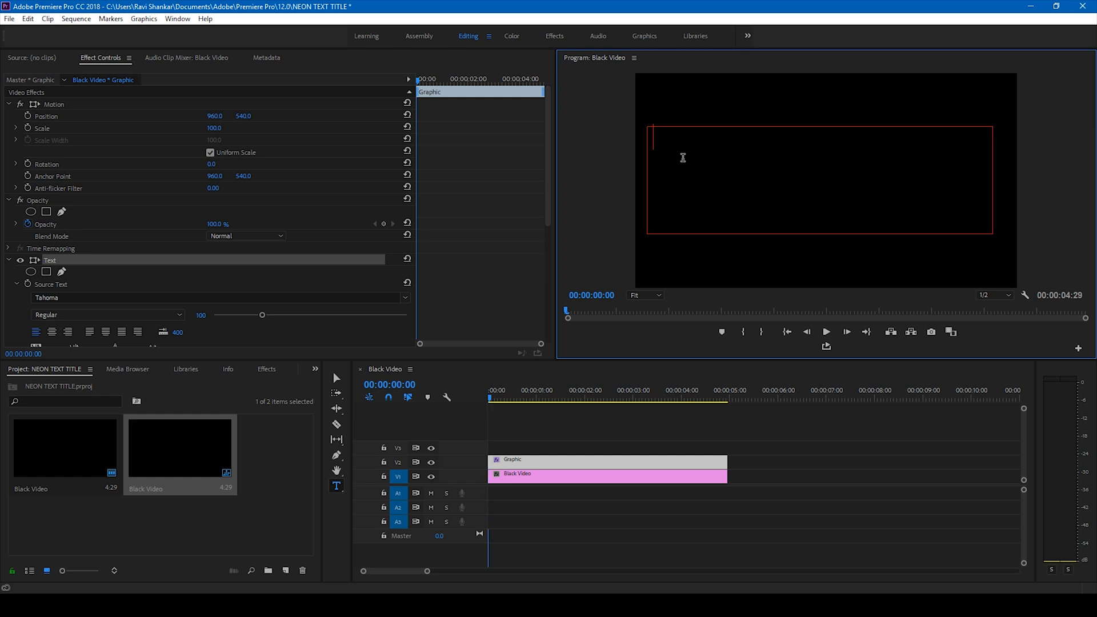
pyautogui.write('NEON')
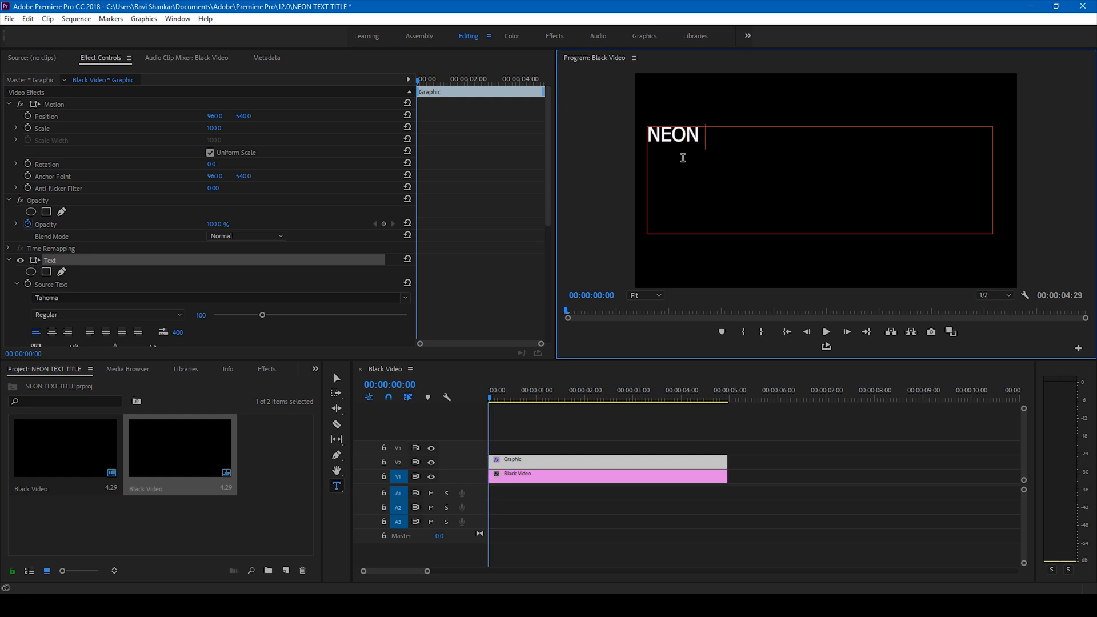
pyautogui.write('TEXT')
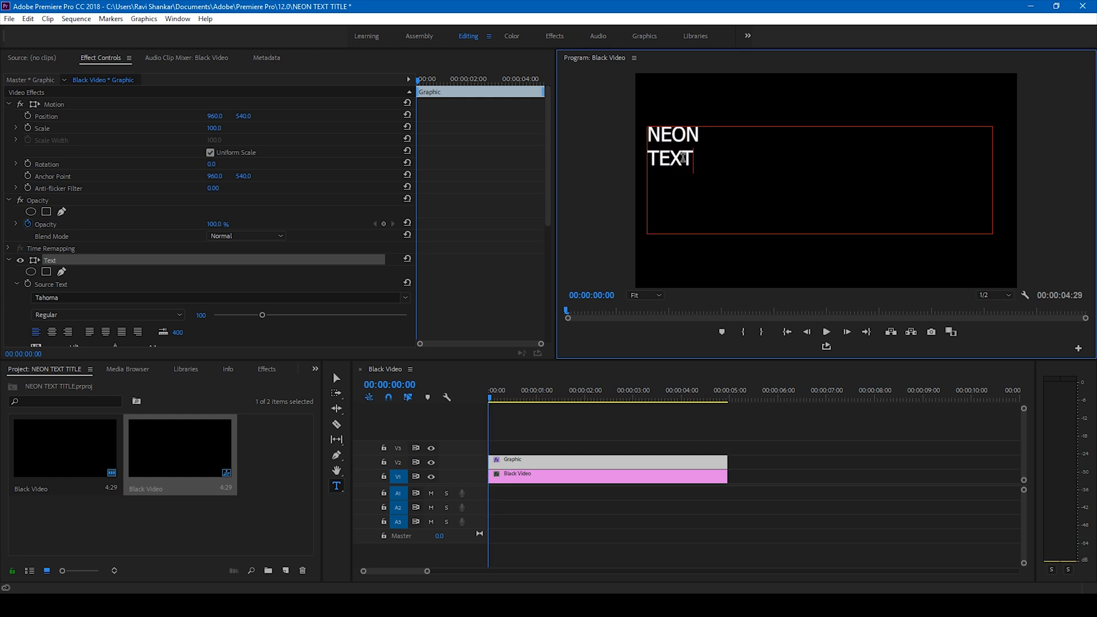
pyautogui.doubleClick(672, 159)
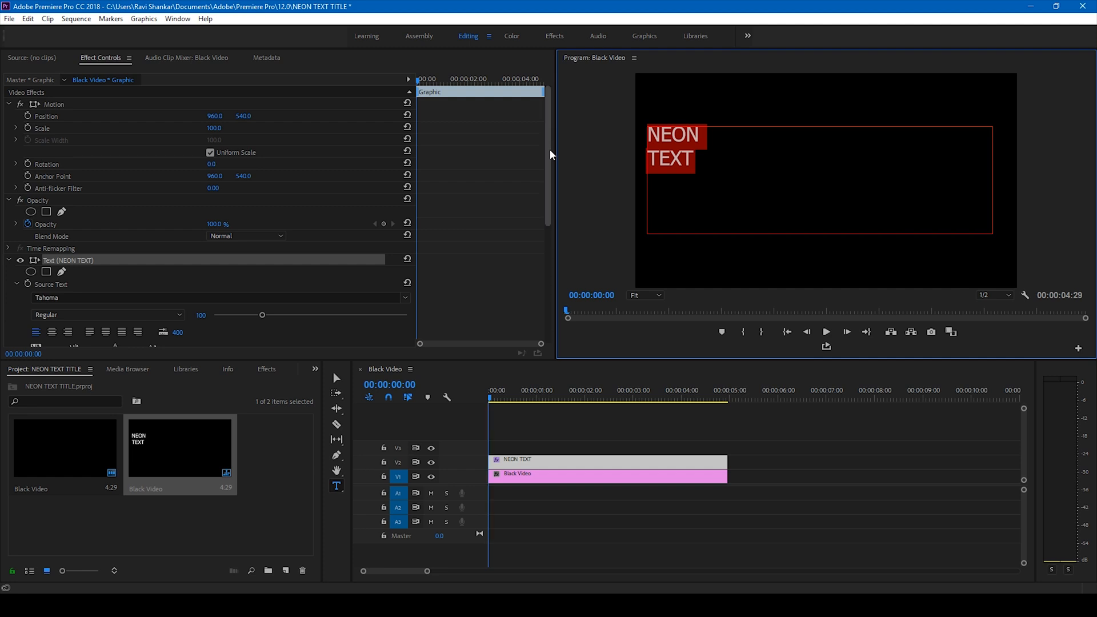
# Step: Set the title font to Marquee Moon
pyautogui.scroll(-3)
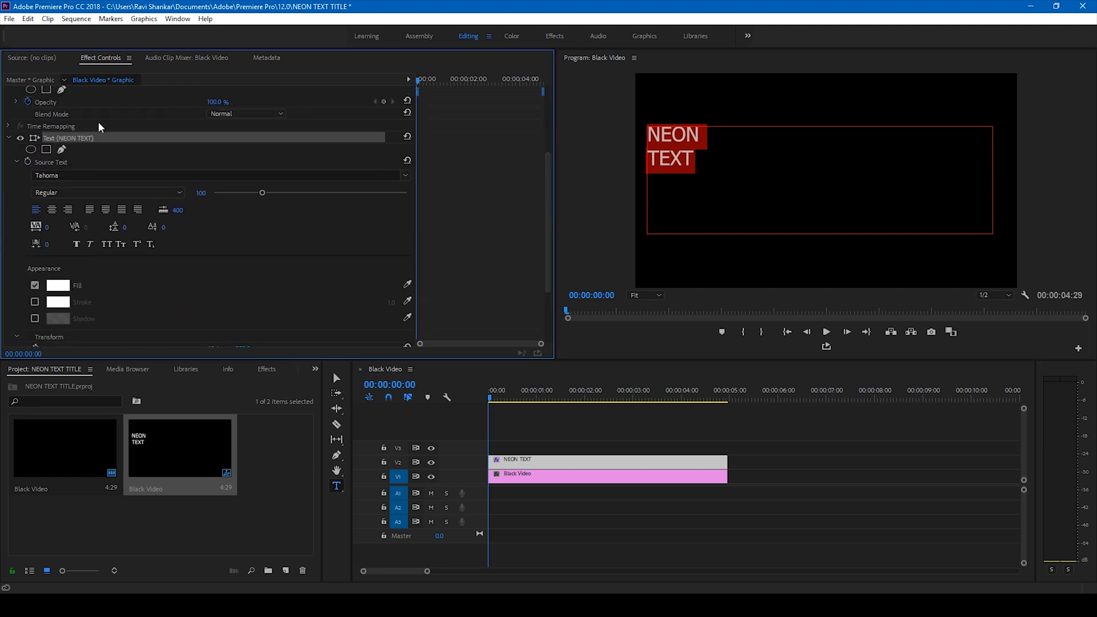
pyautogui.moveTo(495, 148)
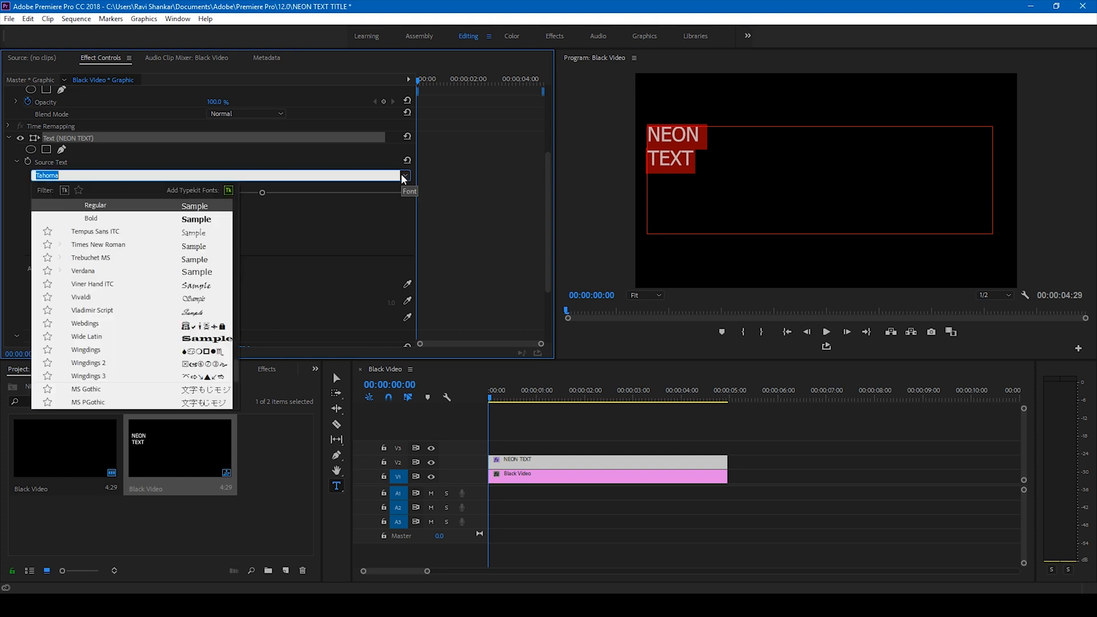
pyautogui.scroll(-3)
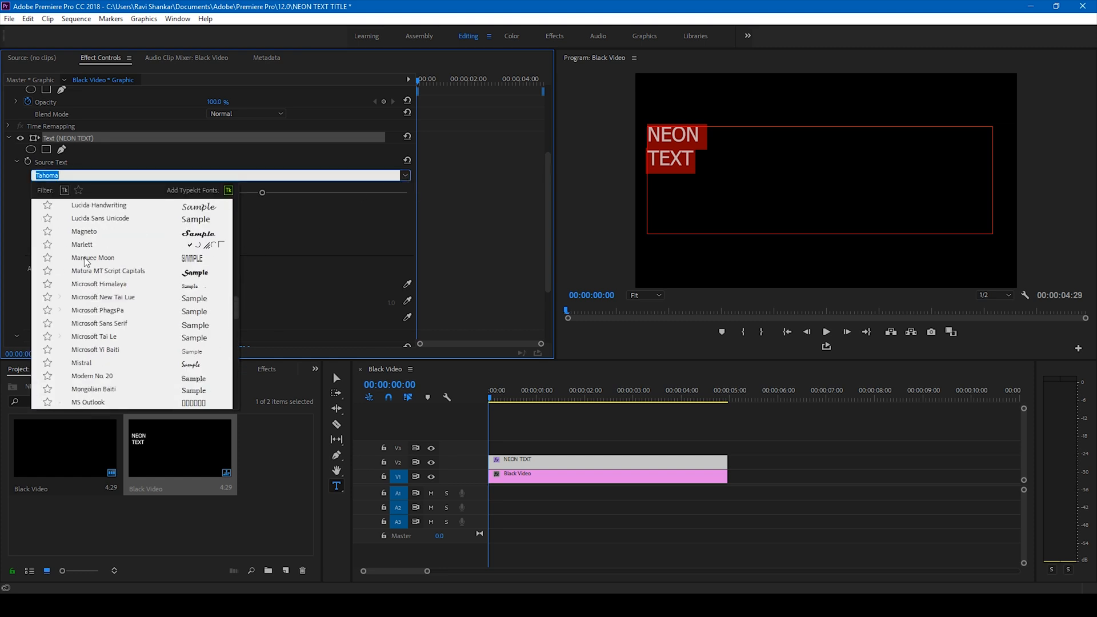
pyautogui.click(92, 257)
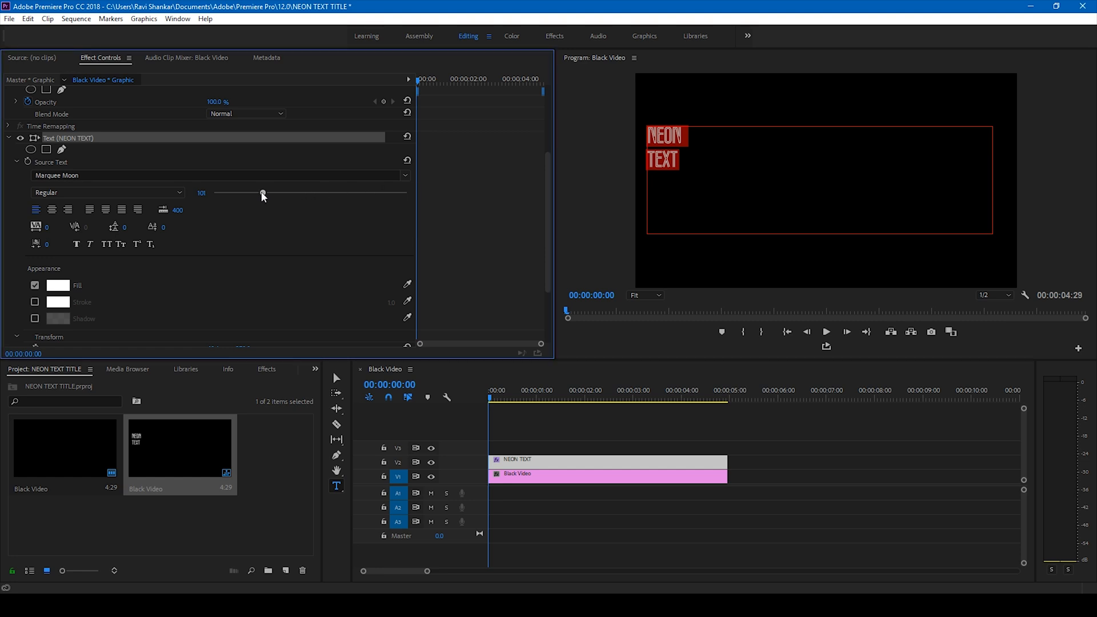
# Step: Enlarge the title to about size 253 and centre it horizontally in the frame
pyautogui.moveTo(262, 192); pyautogui.dragTo(312, 192)
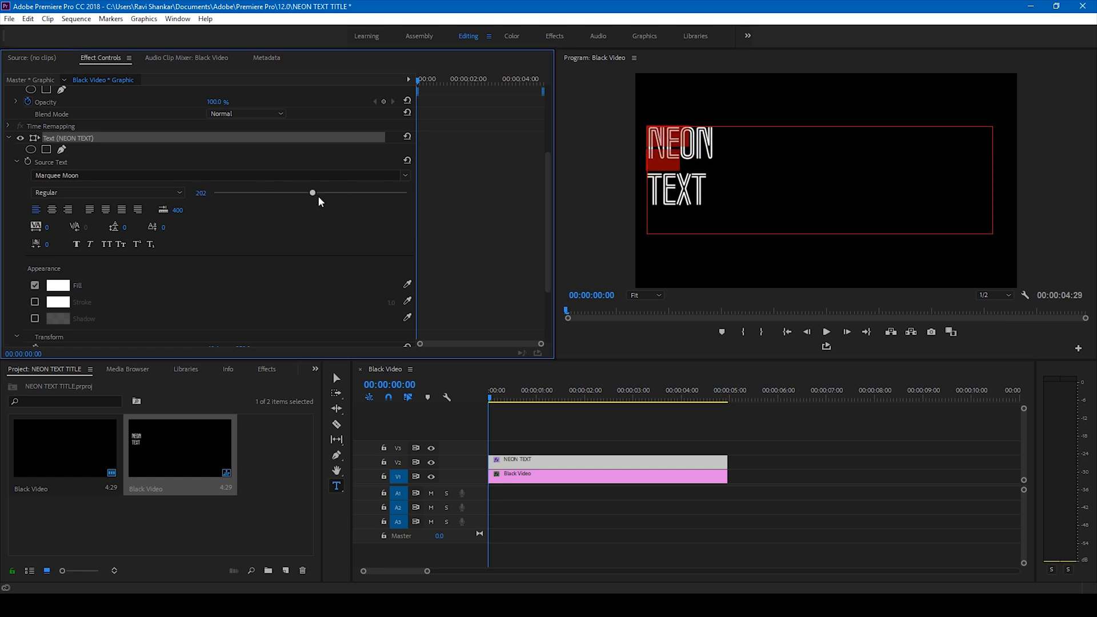
pyautogui.moveTo(313, 192); pyautogui.dragTo(348, 192)
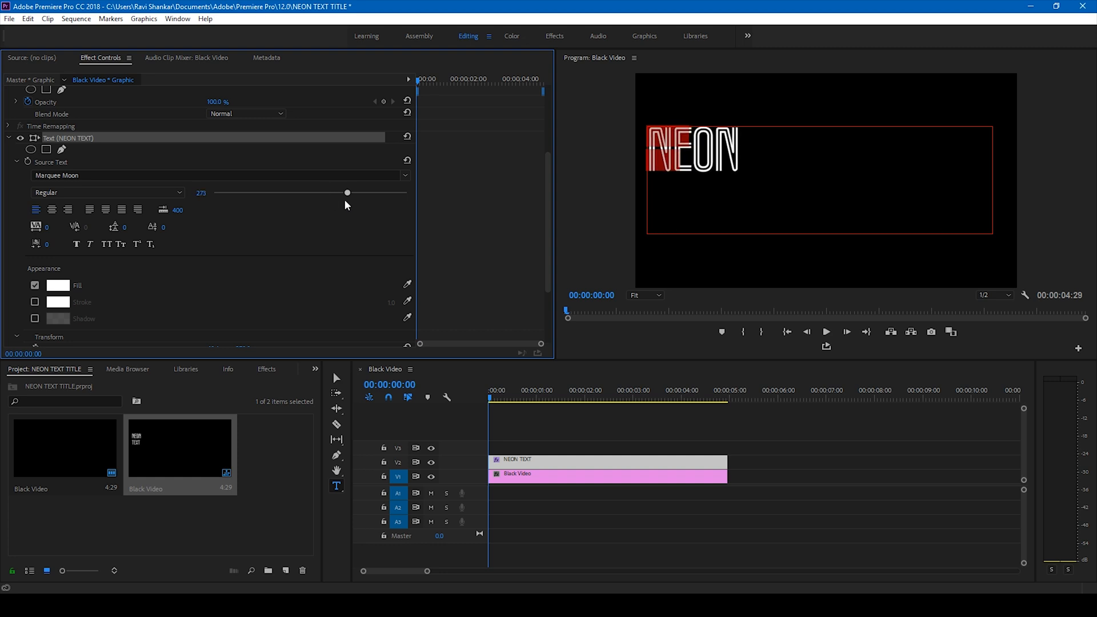
pyautogui.moveTo(348, 192); pyautogui.dragTo(348, 192)
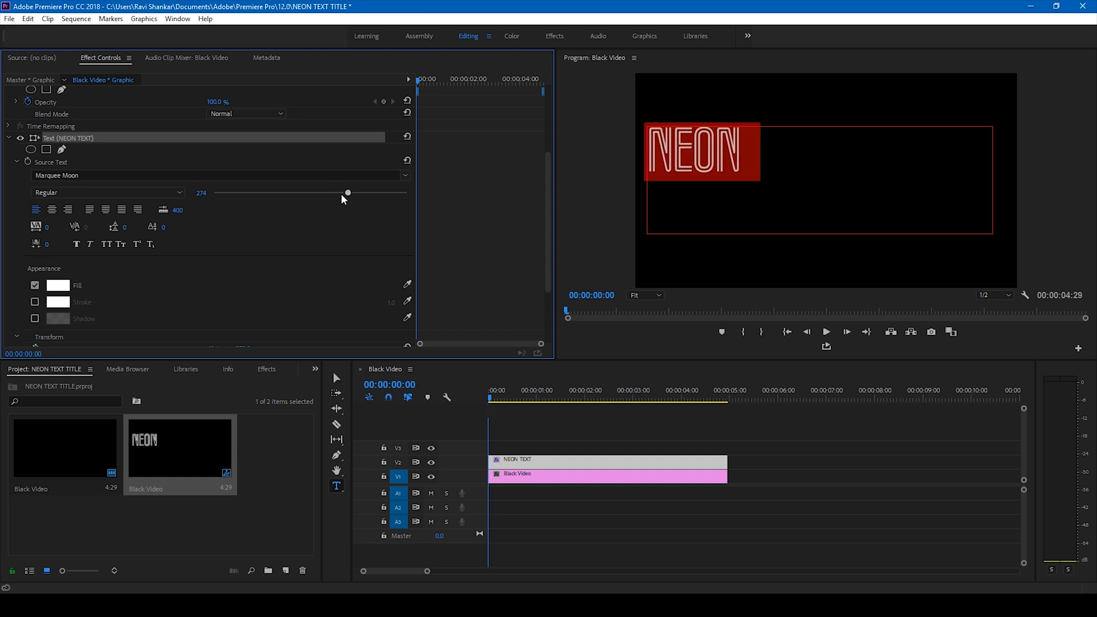
pyautogui.moveTo(348, 193); pyautogui.dragTo(336, 194)
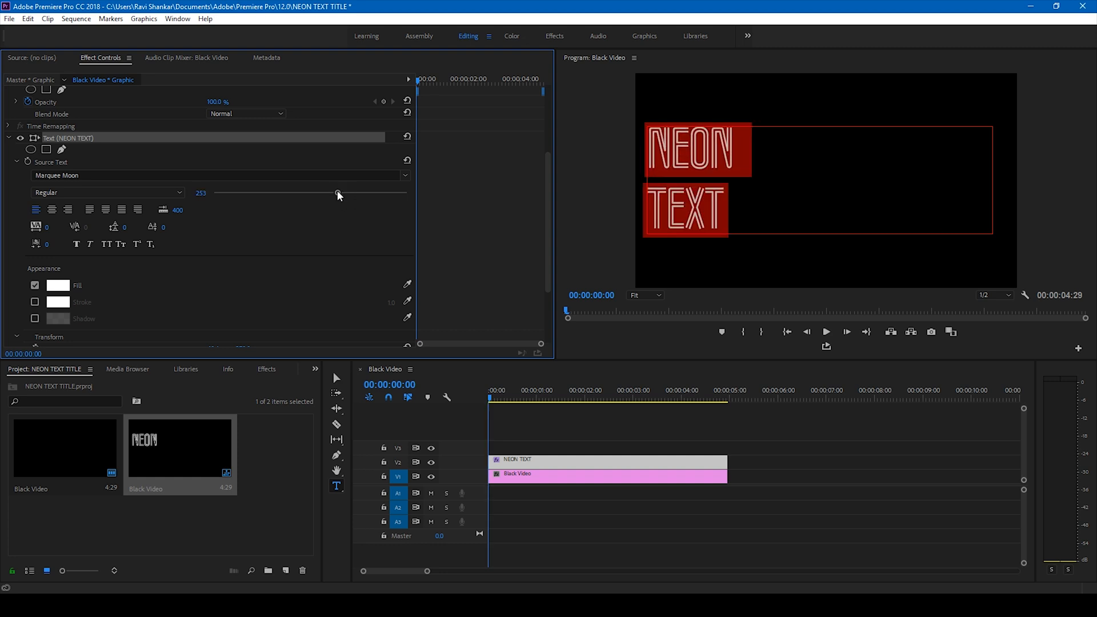
pyautogui.click(51, 210)
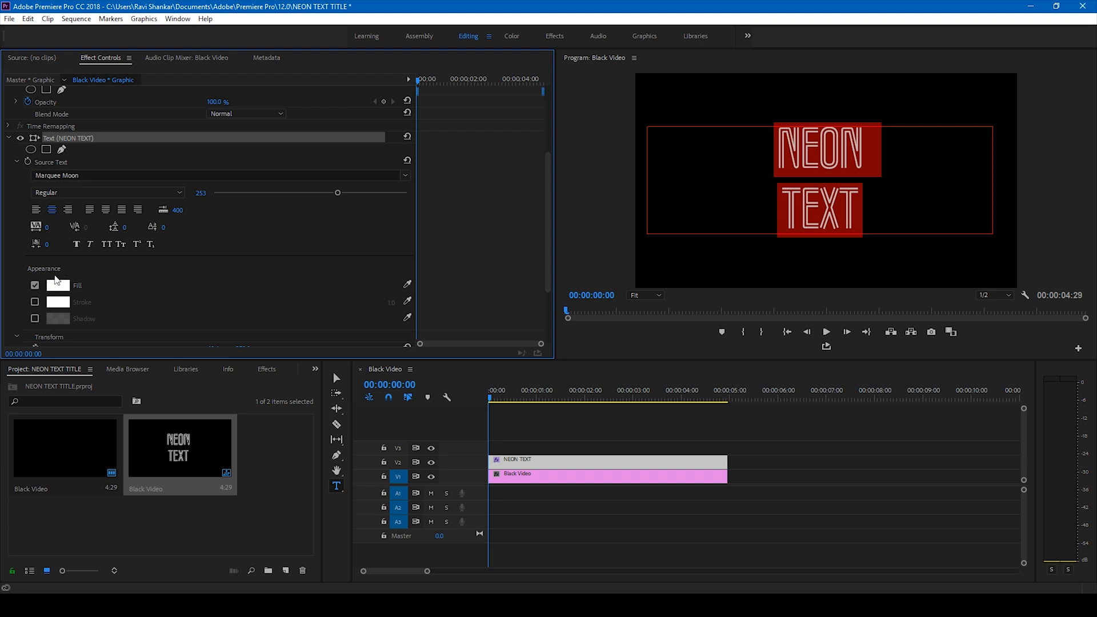
# Step: Set the title fill colour to a bright purple (D800FF)
pyautogui.click(59, 285)
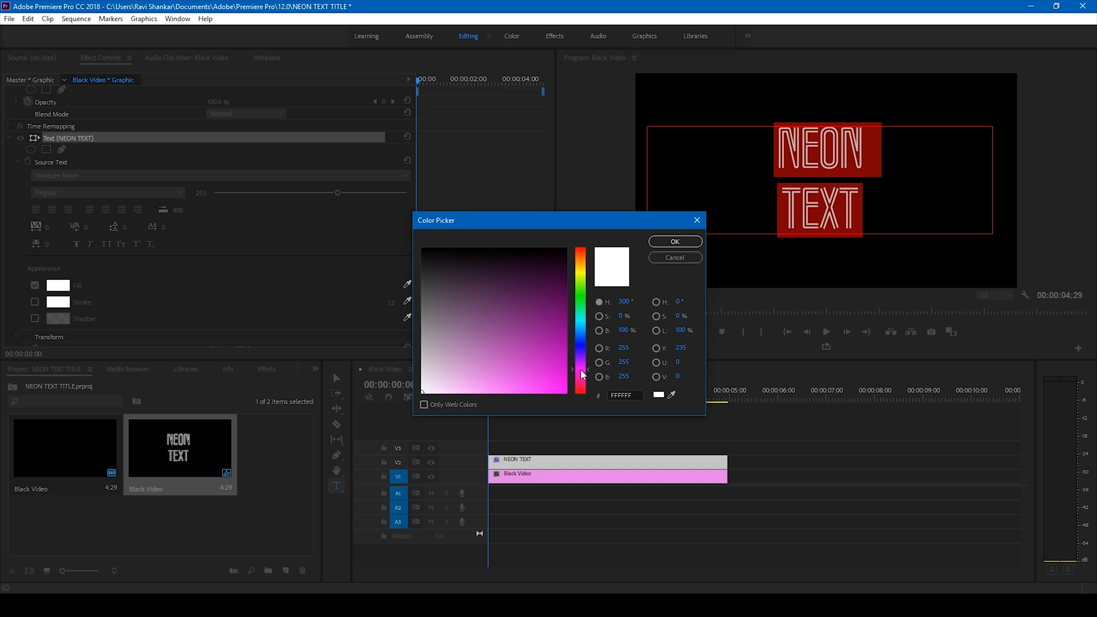
pyautogui.click(565, 392)
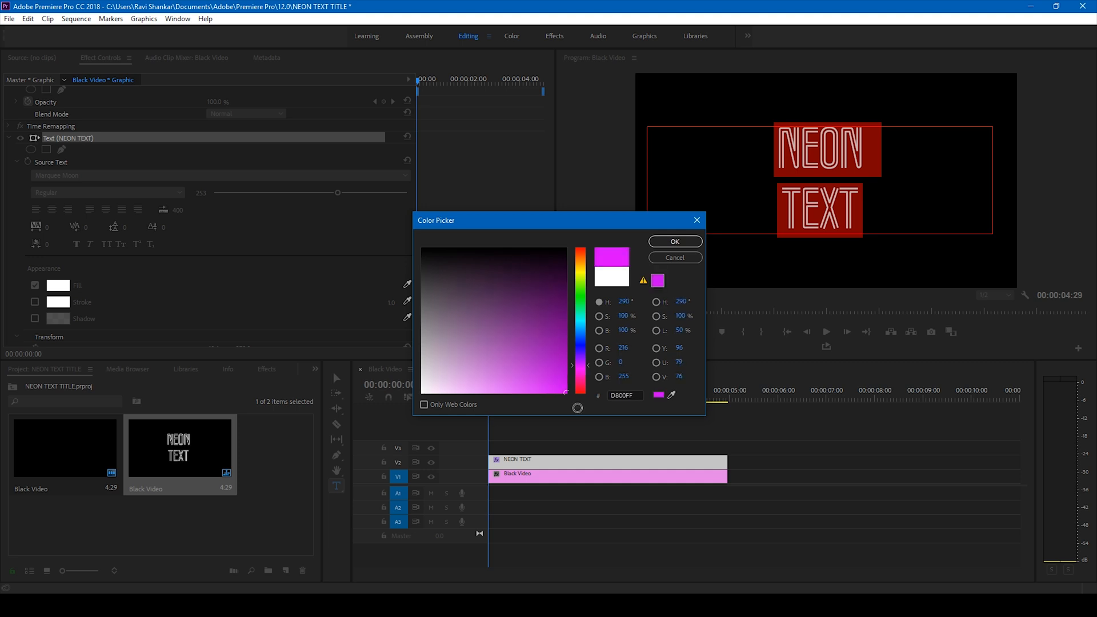
pyautogui.click(674, 241)
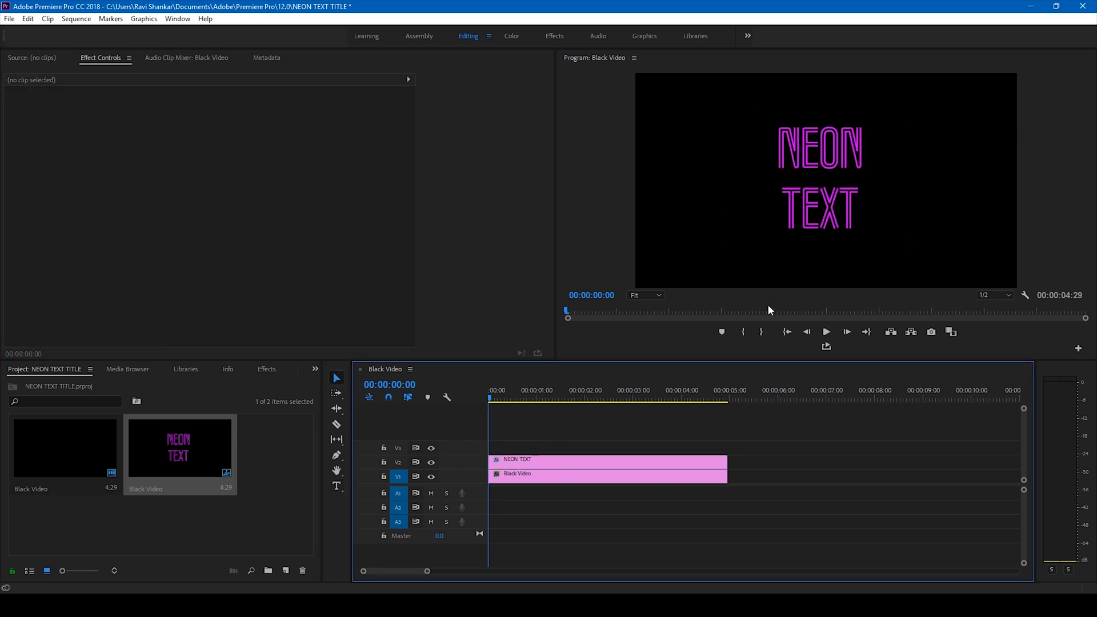
pyautogui.moveTo(527, 466)
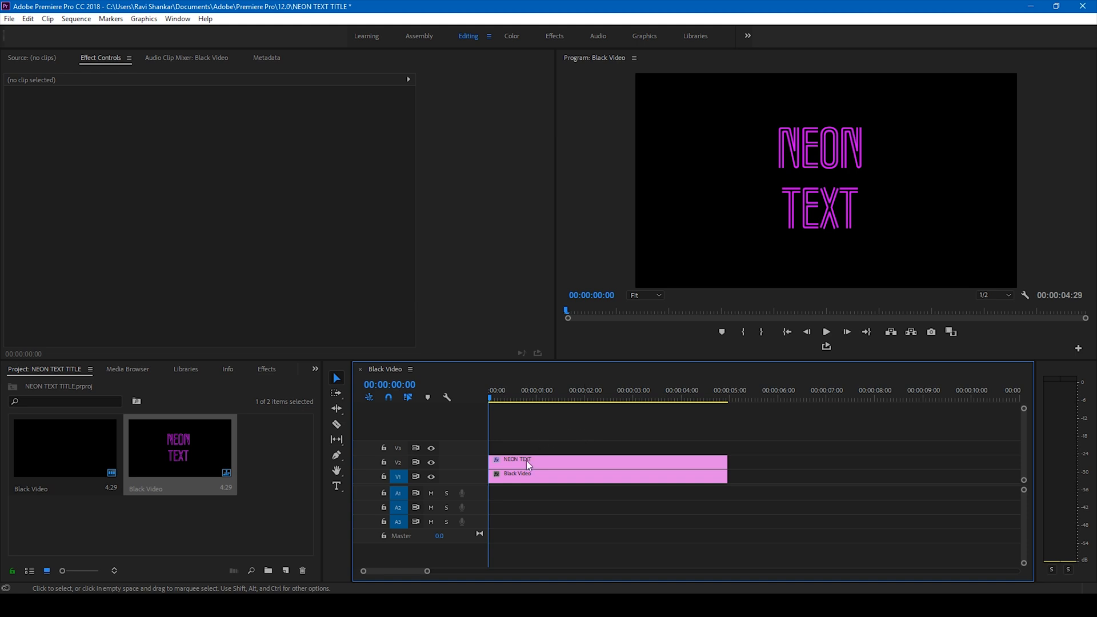
# Step: Duplicate the NEON TEXT clip onto V3 and V4 so three copies stack above the black video
pyautogui.click(516, 460)
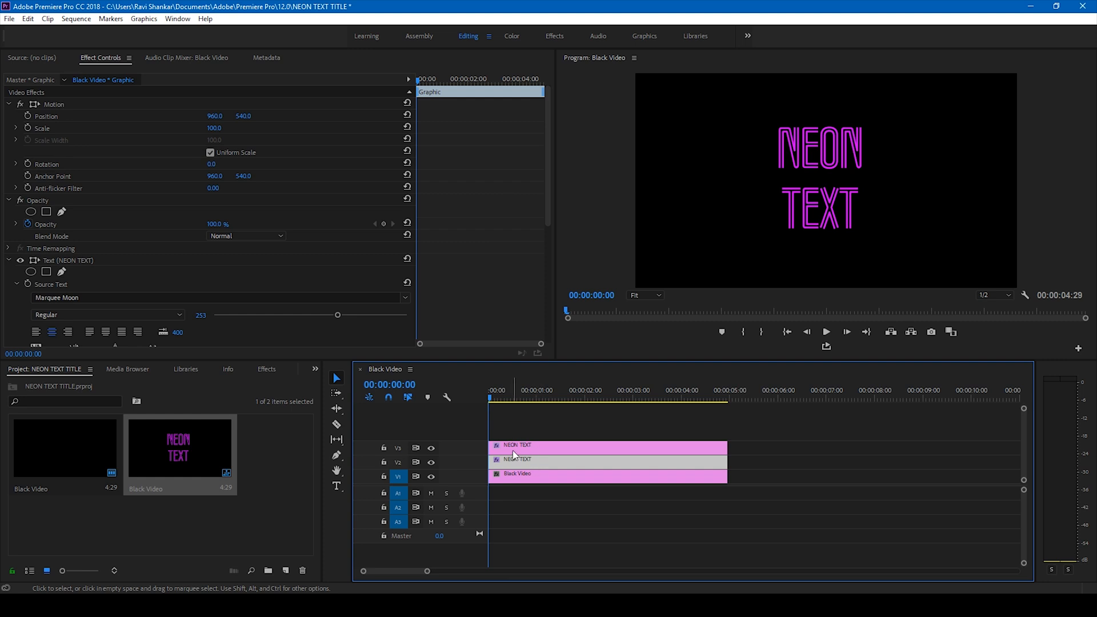
pyautogui.moveTo(513, 452)
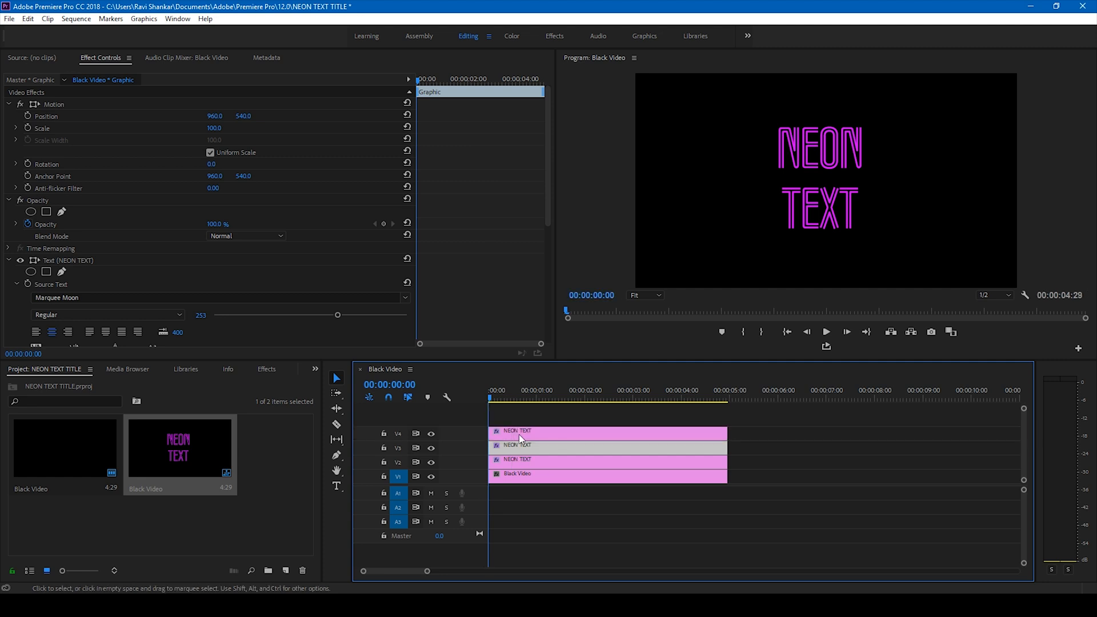
pyautogui.click(516, 446)
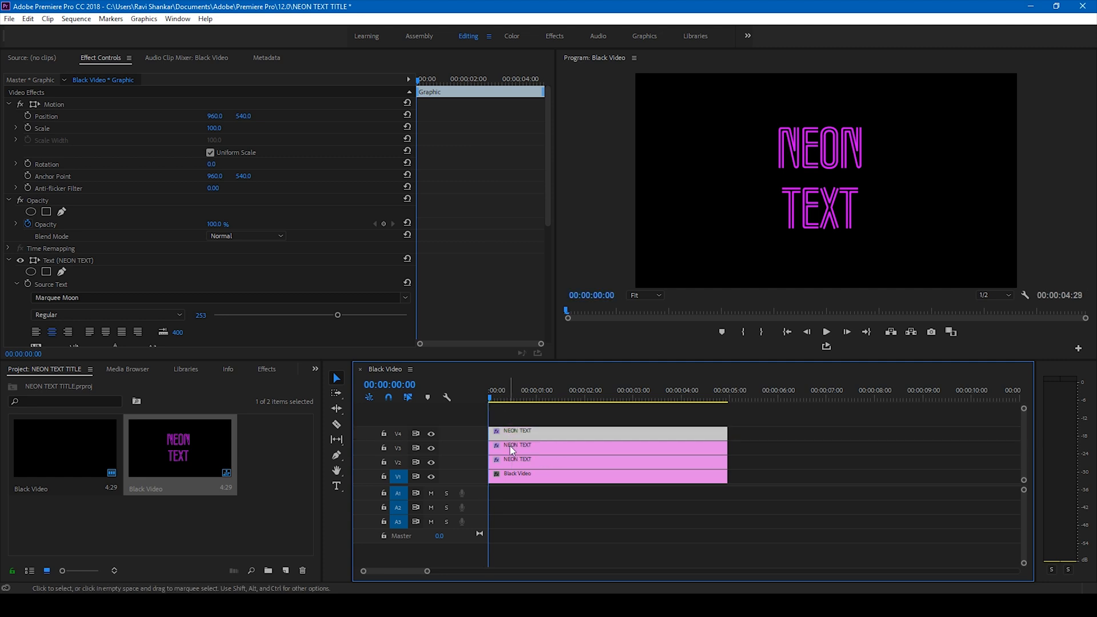
pyautogui.click(521, 459)
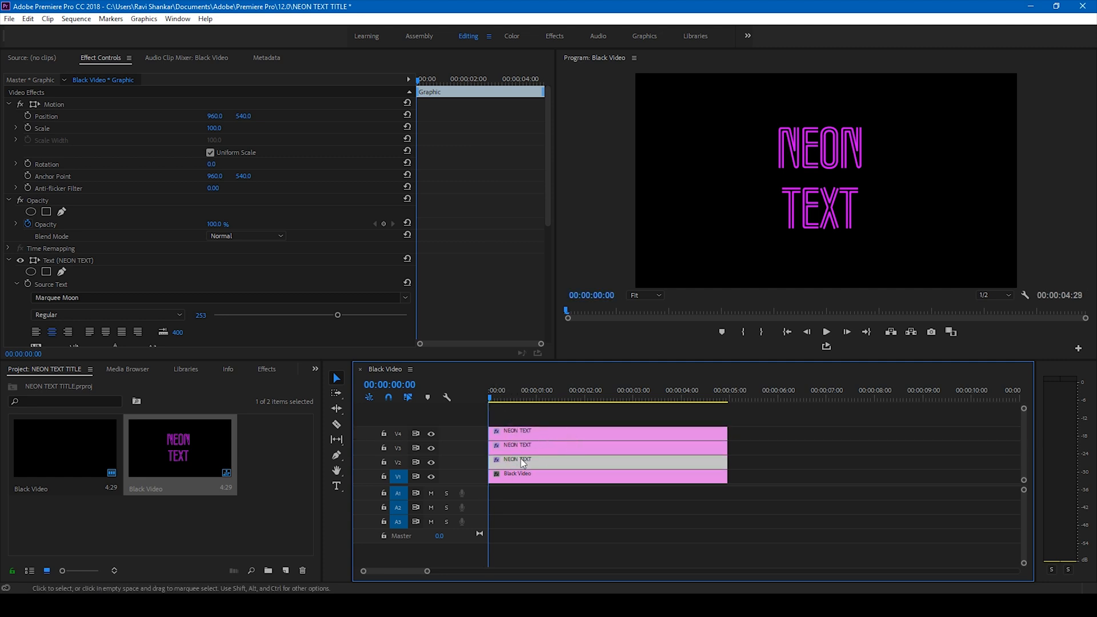
pyautogui.moveTo(521, 461)
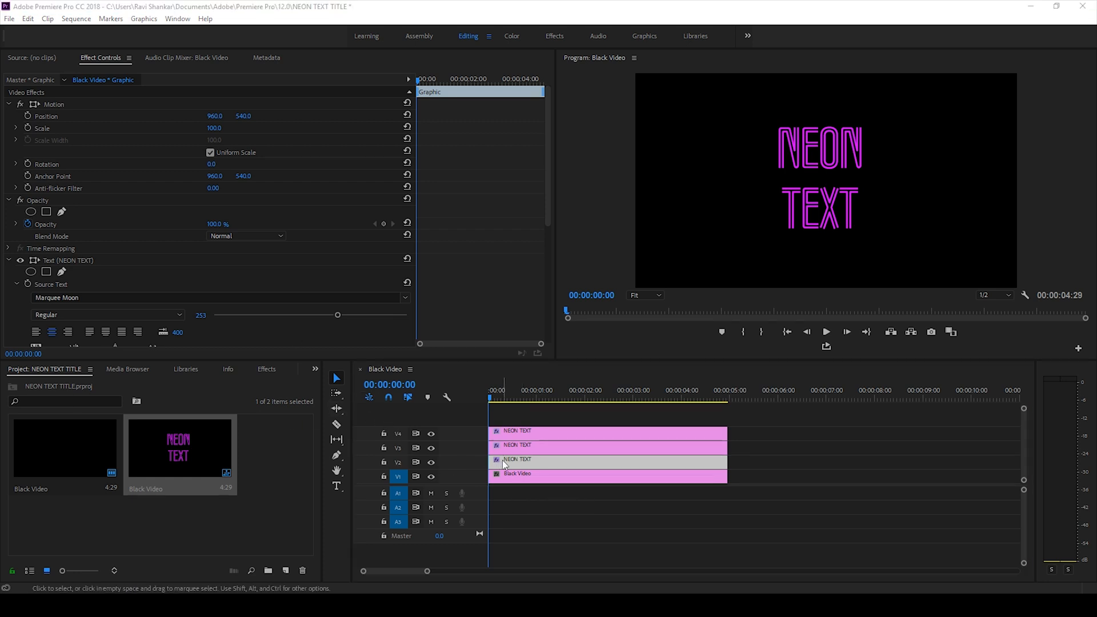
# Step: Apply Fast Blur to the V2 title copy and raise Blurriness for a soft magenta glow
pyautogui.click(266, 370)
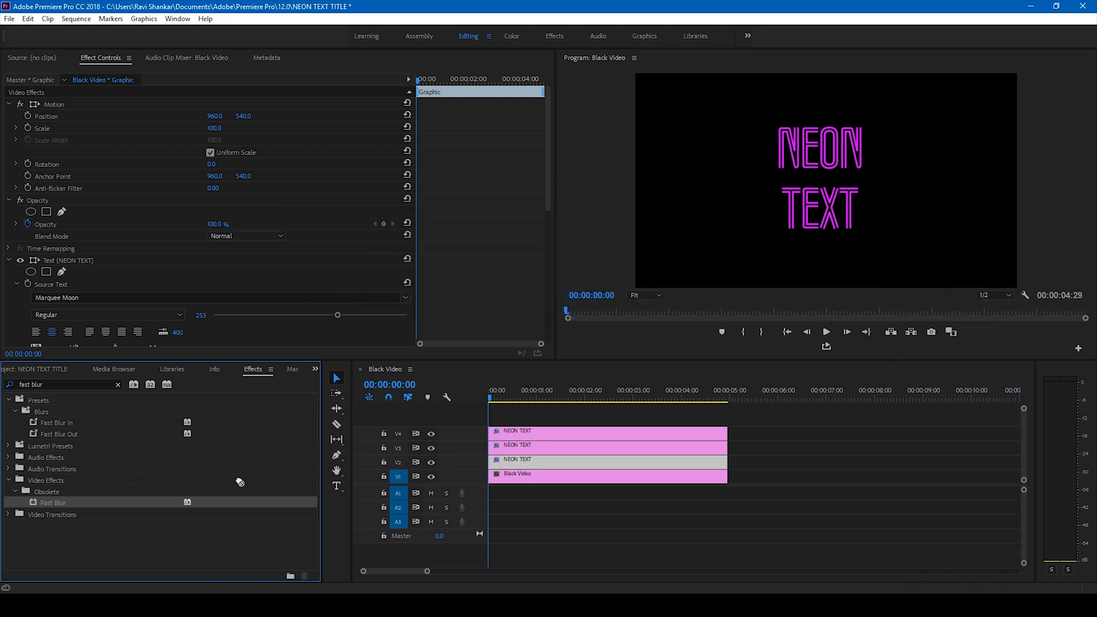
pyautogui.click(521, 445)
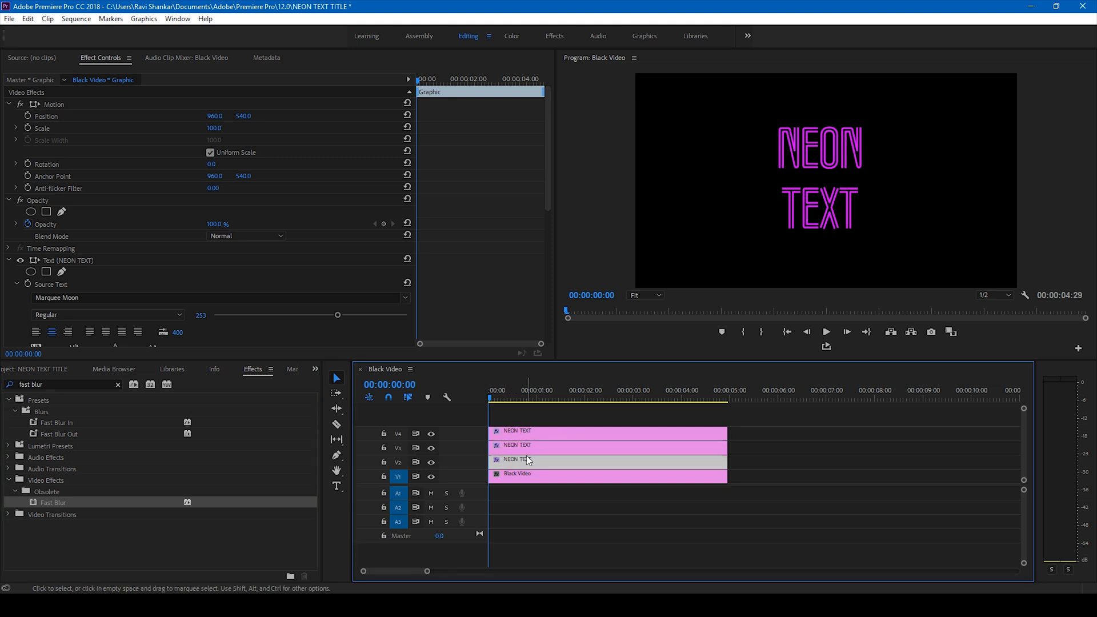
pyautogui.scroll(-3)
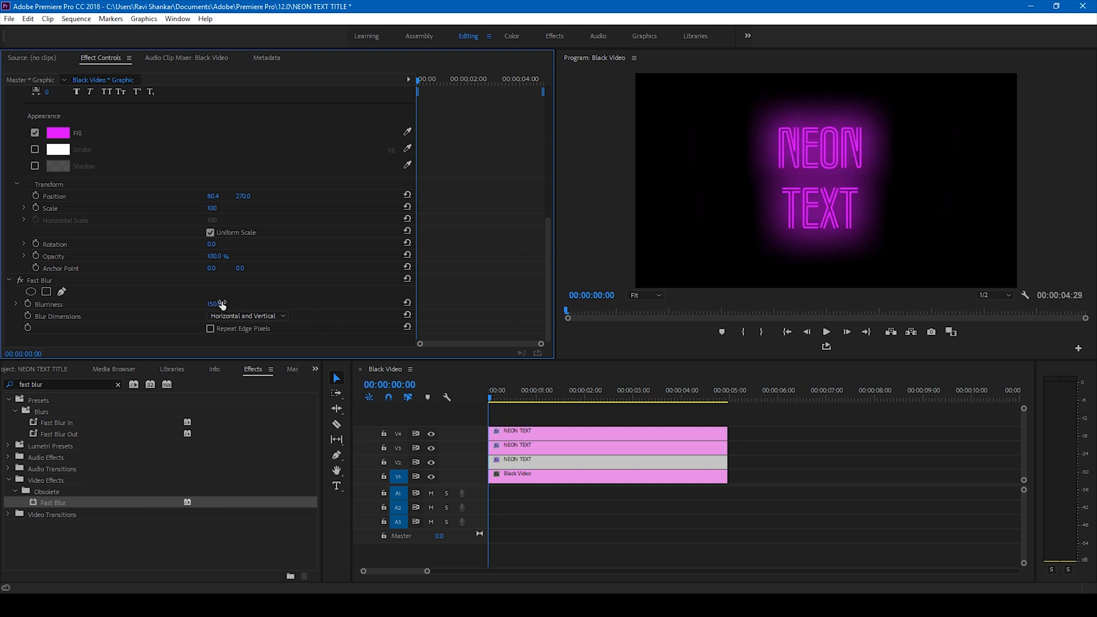
pyautogui.click(518, 432)
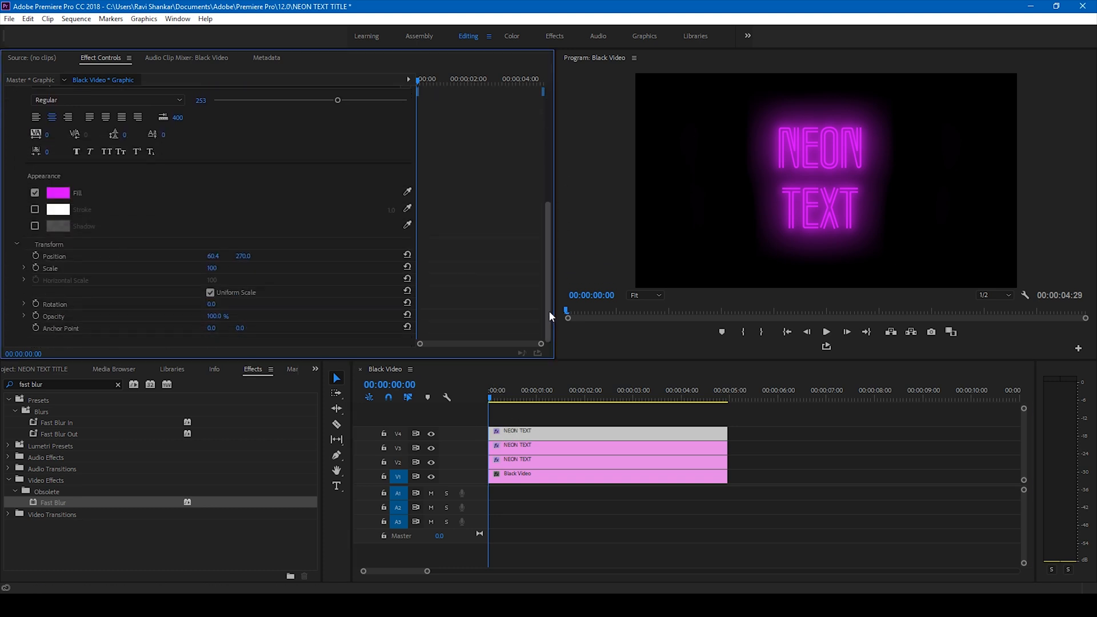
# Step: Set another title copy's fill to a lighter pink for a brighter letter core
pyautogui.click(57, 192)
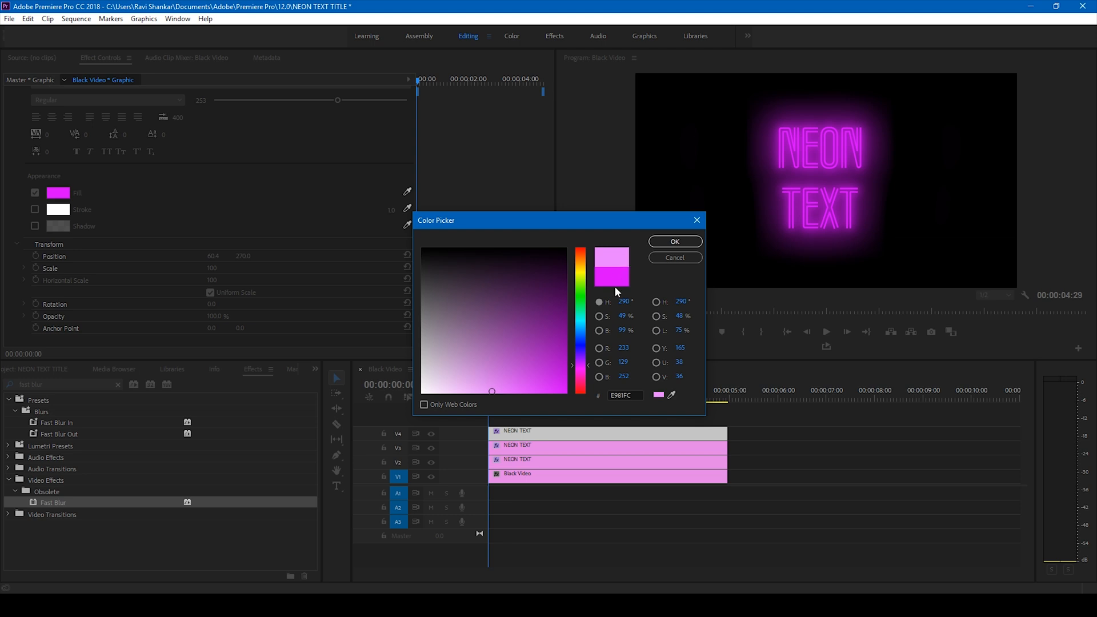
pyautogui.moveTo(615, 283)
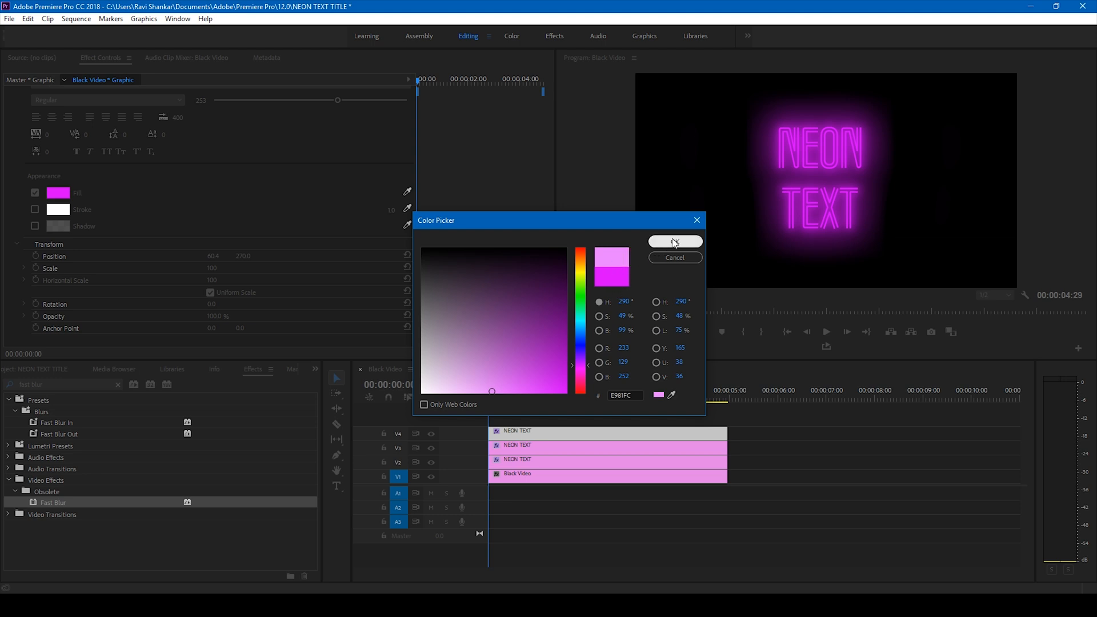
pyautogui.click(673, 241)
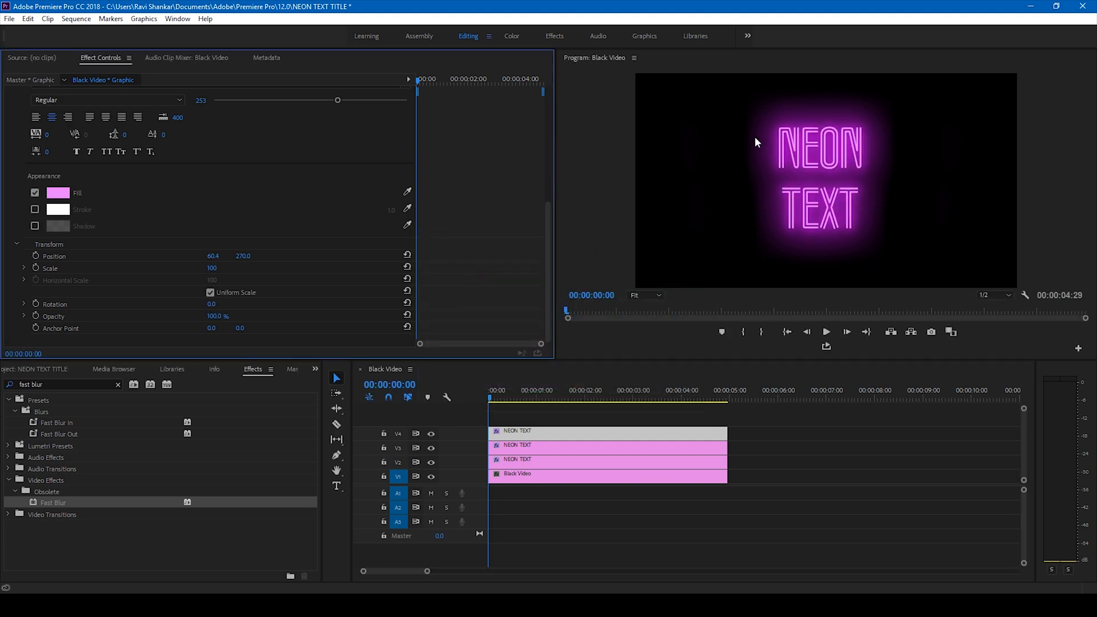
pyautogui.moveTo(867, 206)
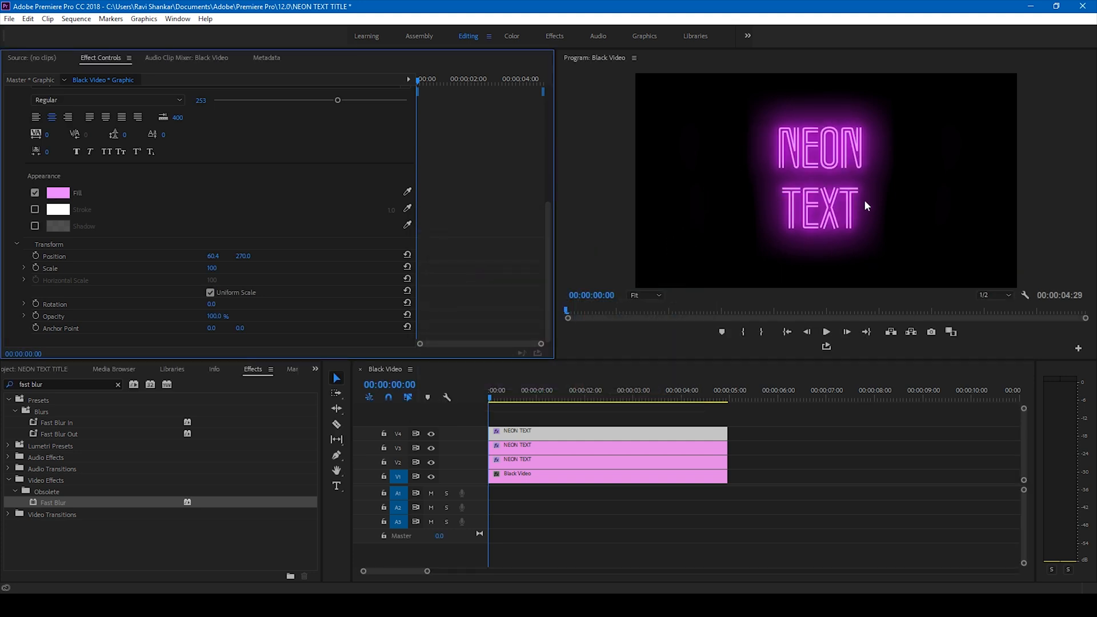
pyautogui.moveTo(910, 213)
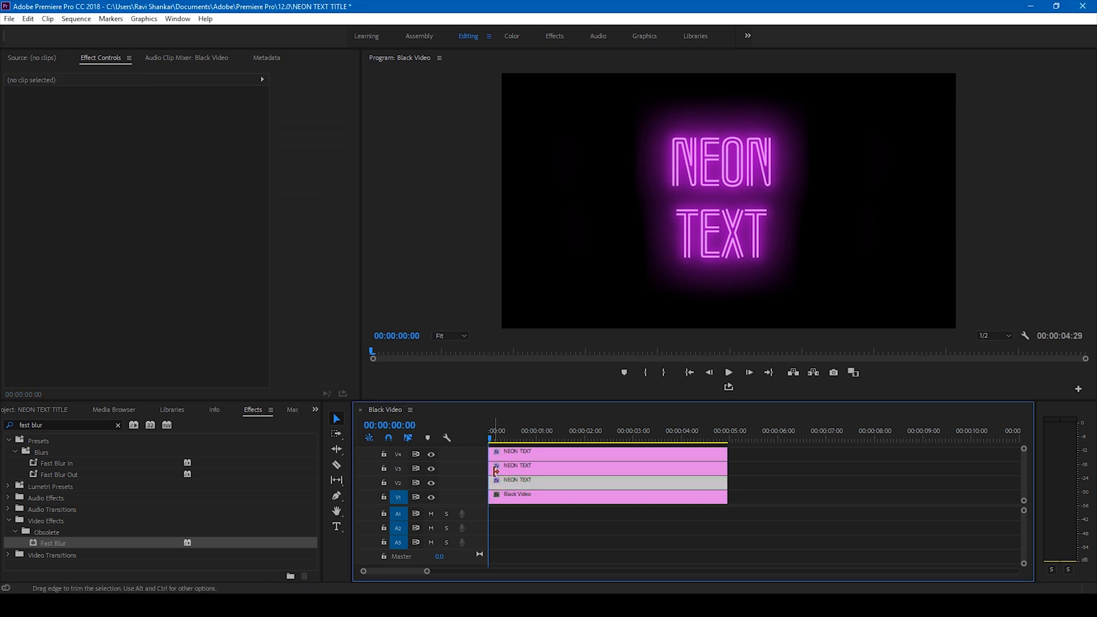
# Step: Shift the V2 and V3 glow copies later and razor them into short pieces across the first second
pyautogui.click(525, 481)
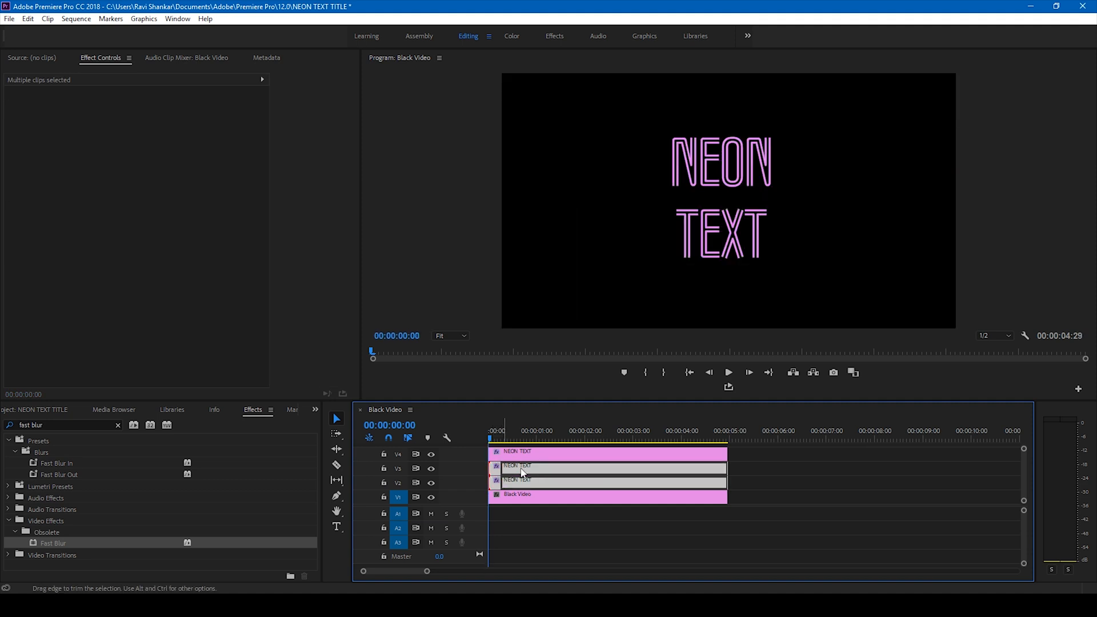
pyautogui.moveTo(455, 571); pyautogui.dragTo(409, 570)
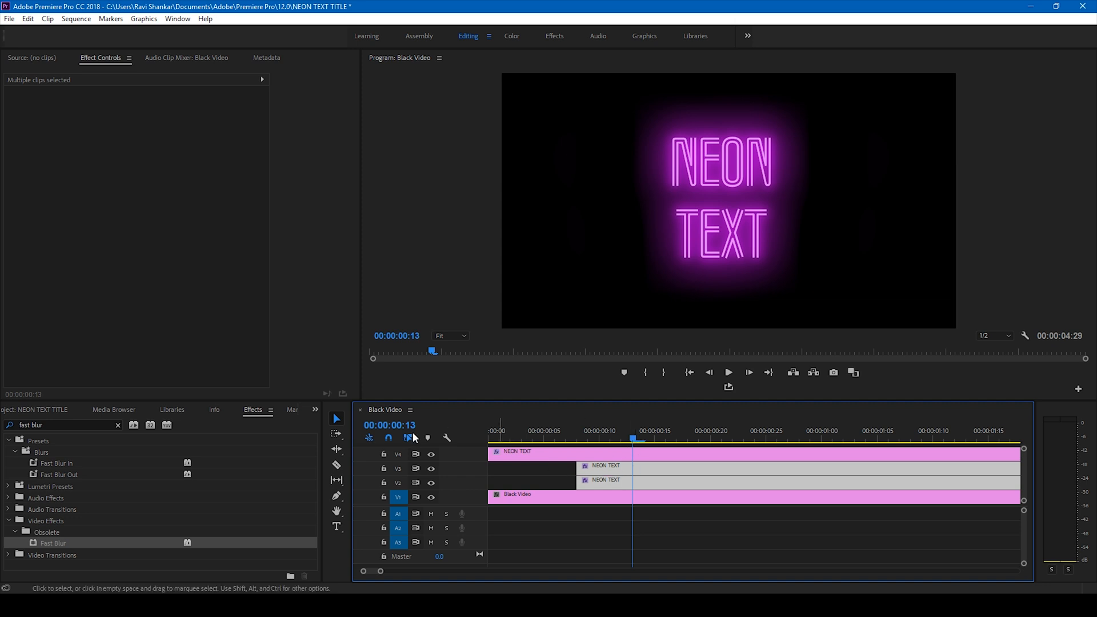
pyautogui.moveTo(336, 466)
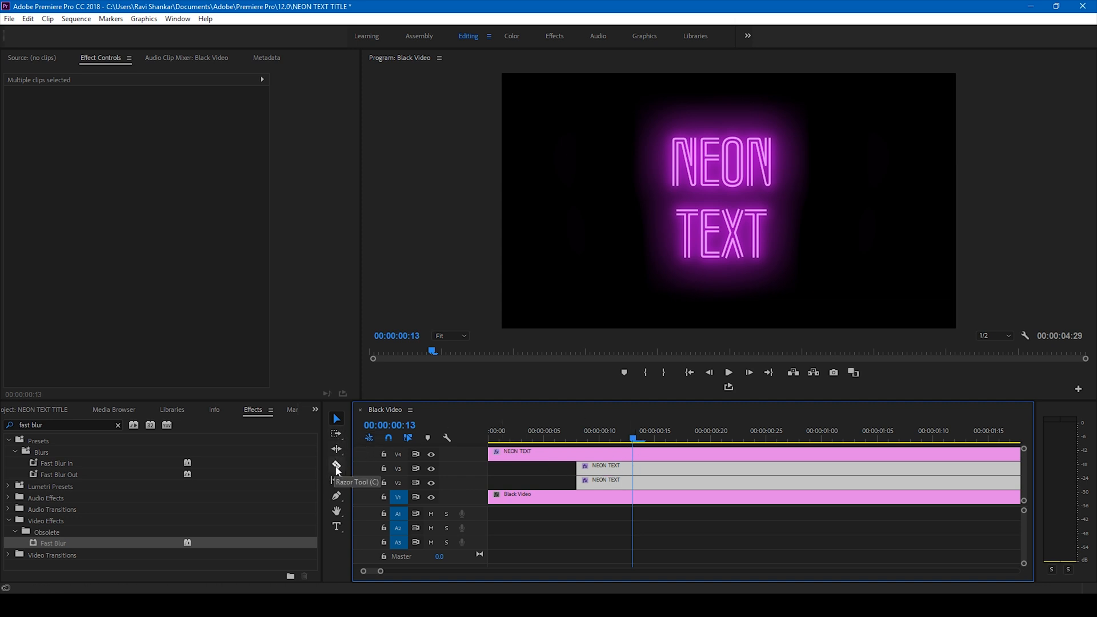
pyautogui.click(337, 466)
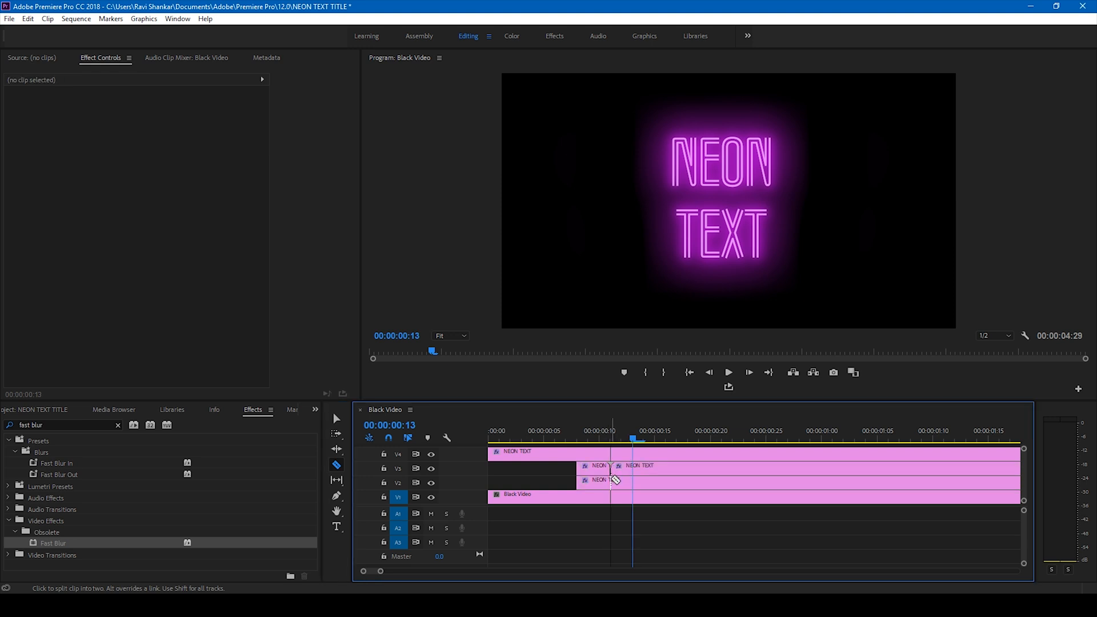
pyautogui.press('Right')
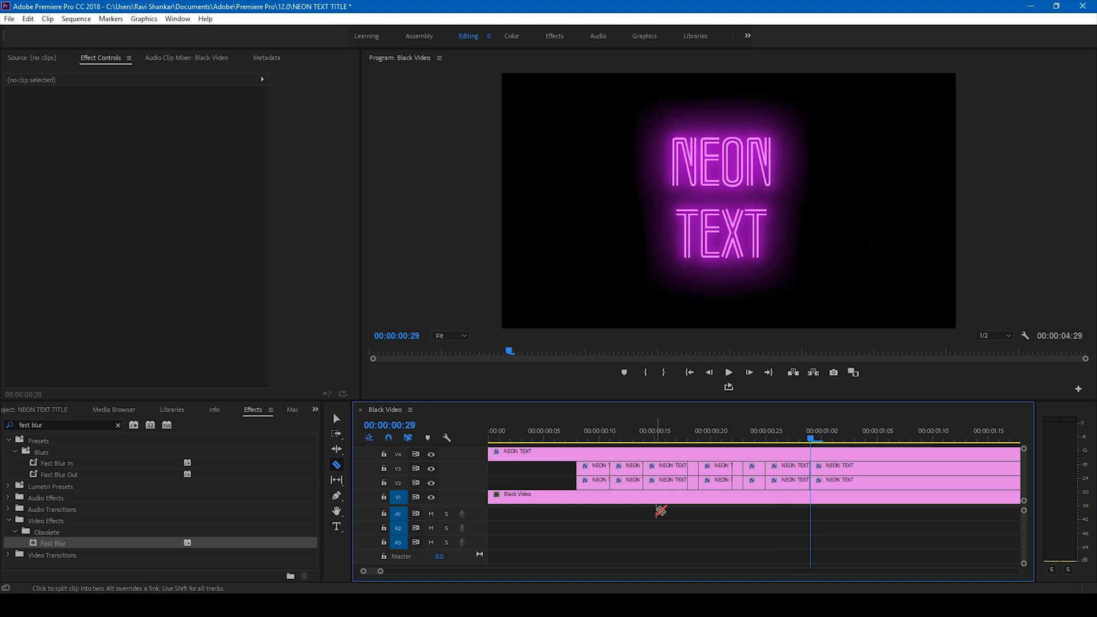
# Step: Delete every other sliced piece on V3 and V2 so gaps interrupt the glow
pyautogui.click(335, 418)
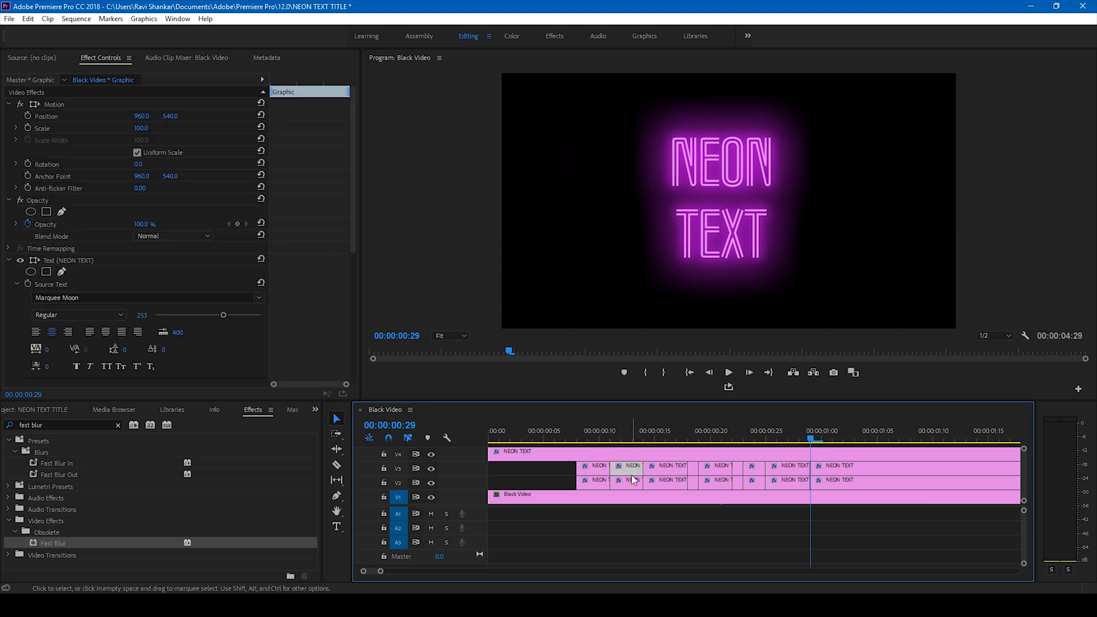
pyautogui.click(628, 480)
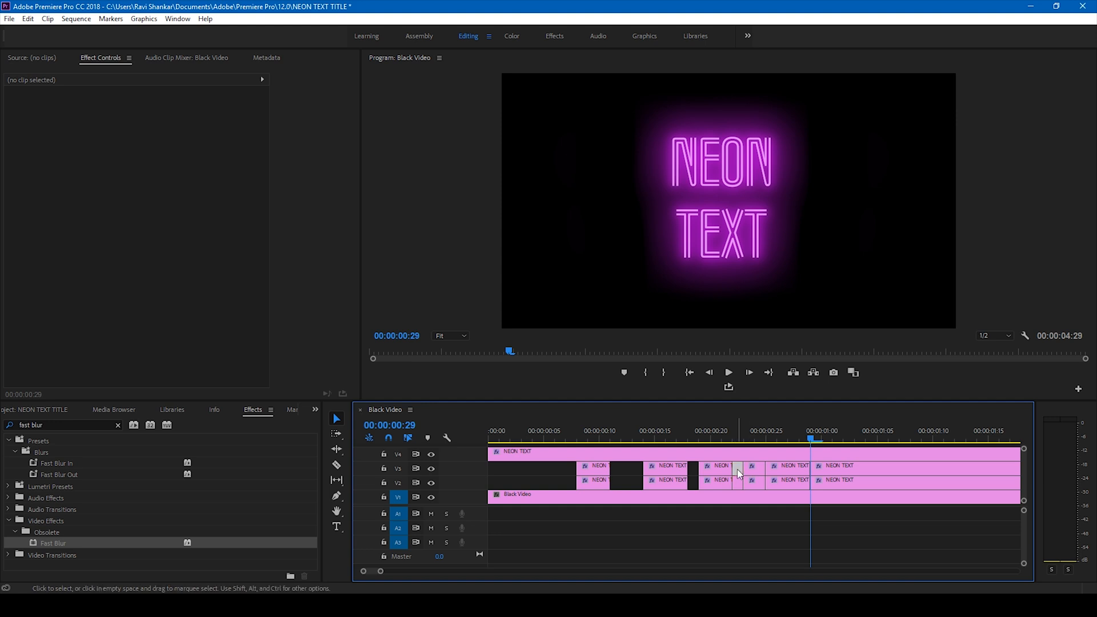
pyautogui.click(736, 481)
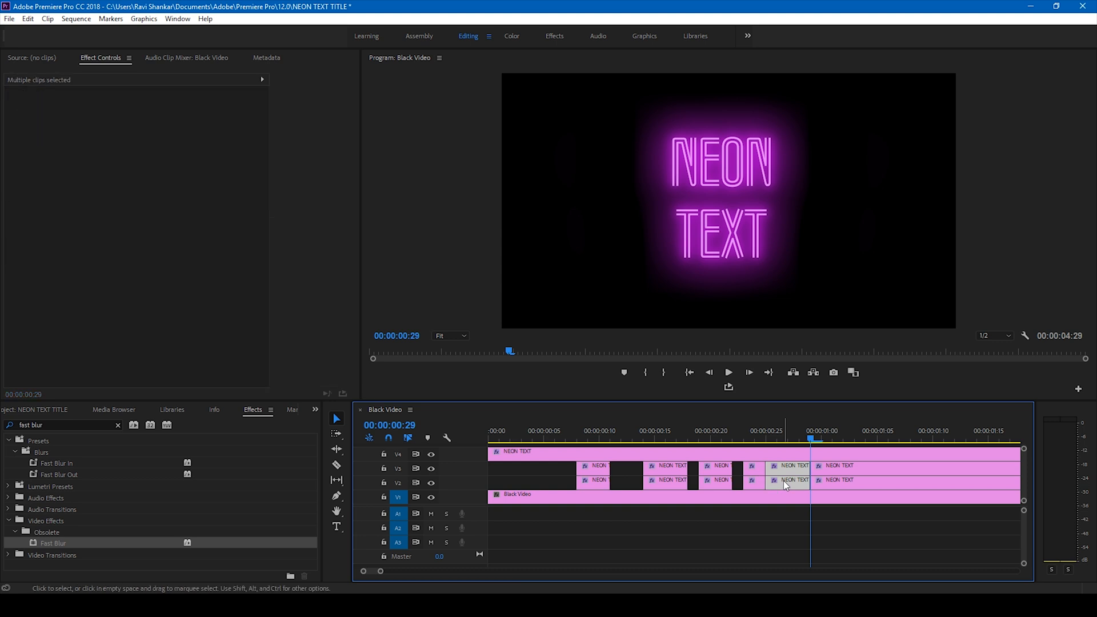
pyautogui.click(665, 506)
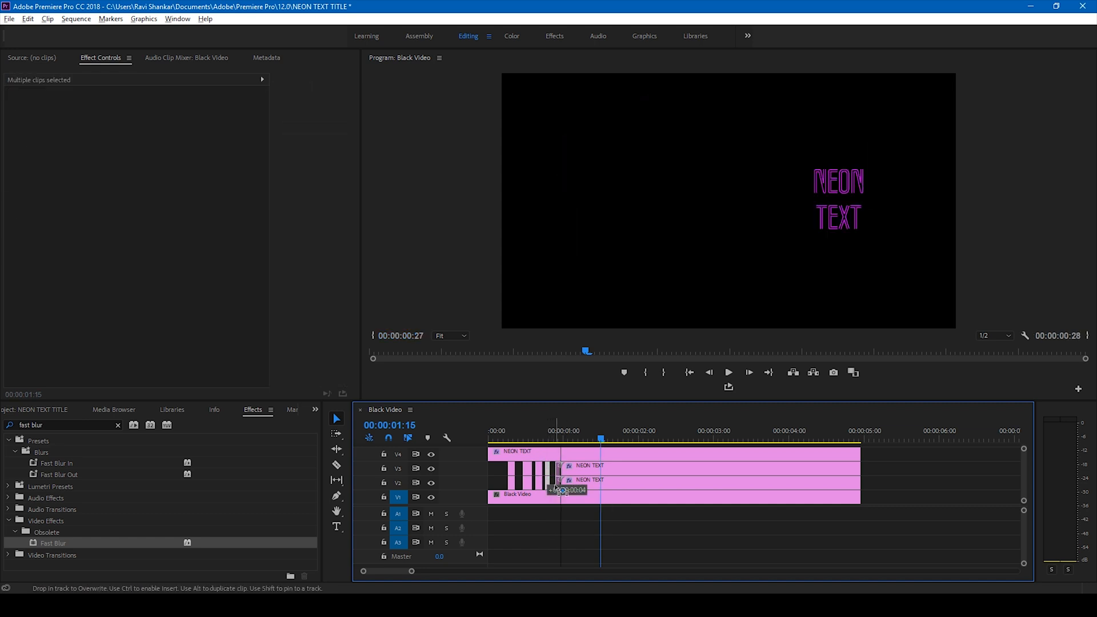
# Step: Move the gapped pieces near the title start and play the sequence from 0 to check the flicker
pyautogui.click(588, 480)
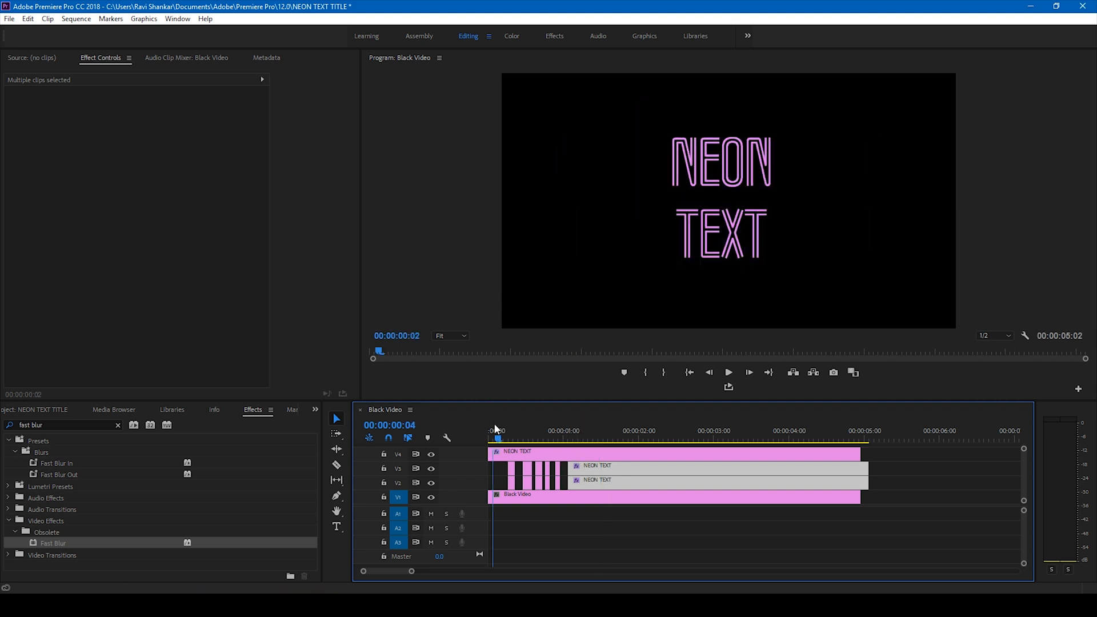
pyautogui.click(727, 372)
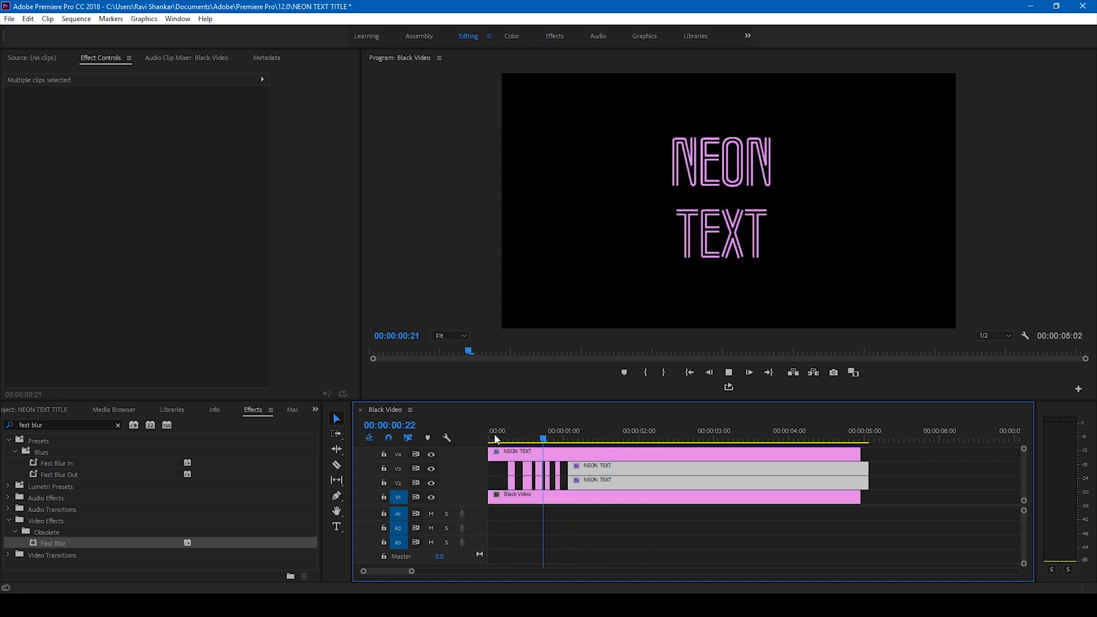
pyautogui.click(517, 439)
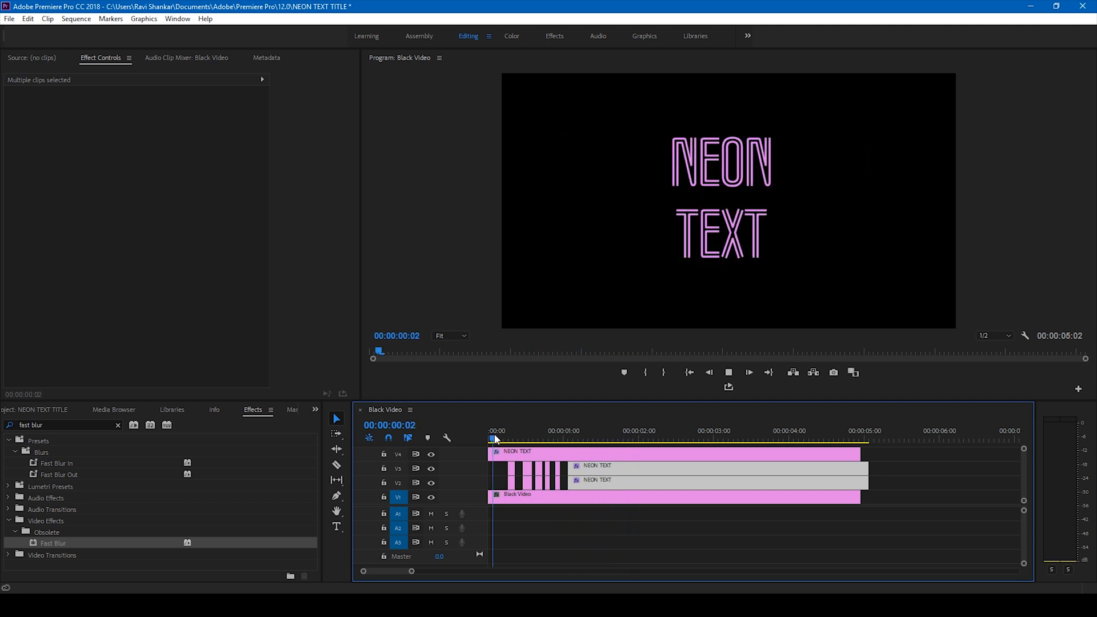
pyautogui.click(621, 439)
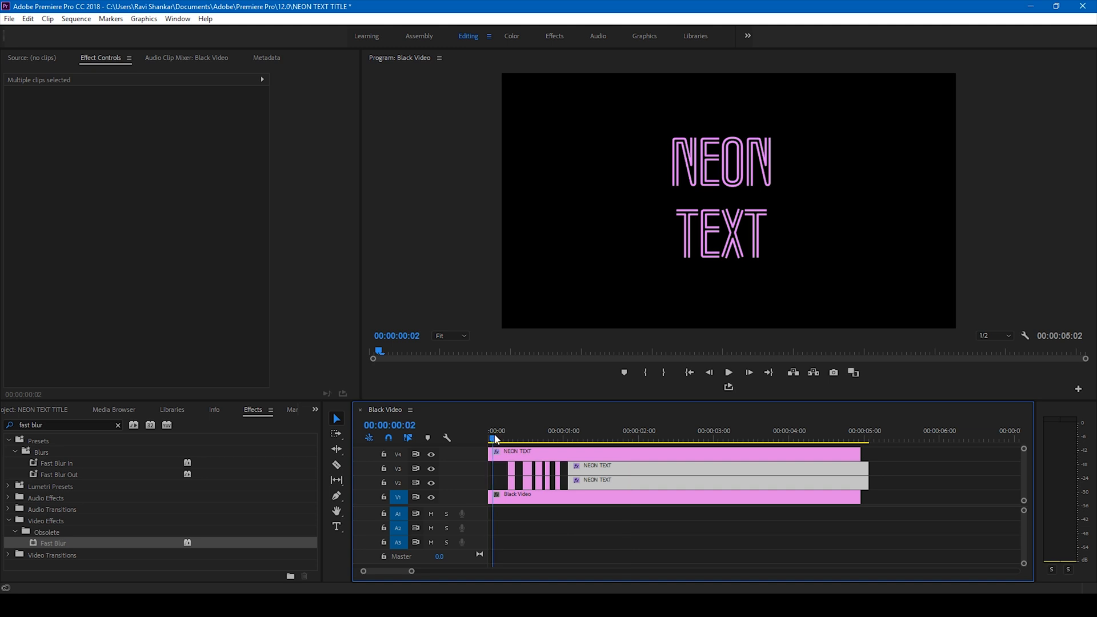
pyautogui.click(727, 373)
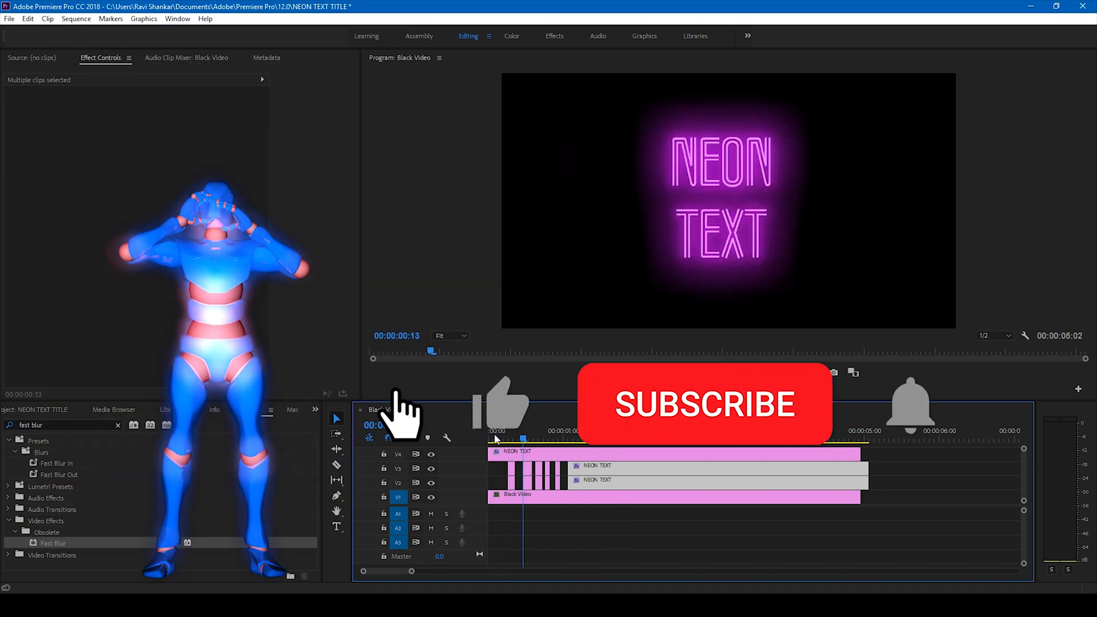
pyautogui.click(704, 403)
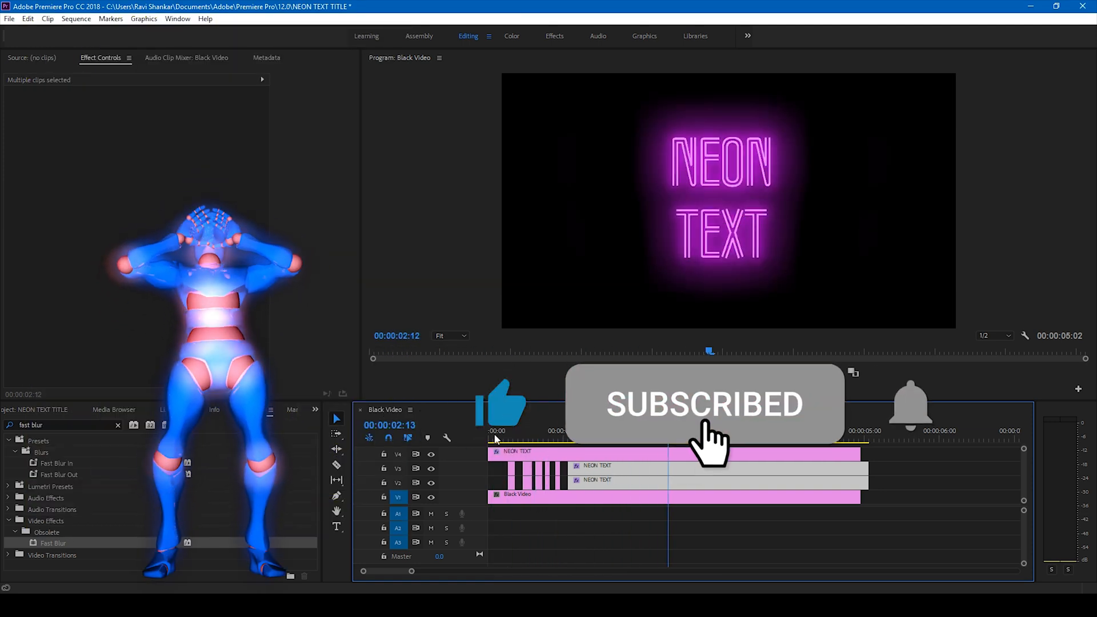